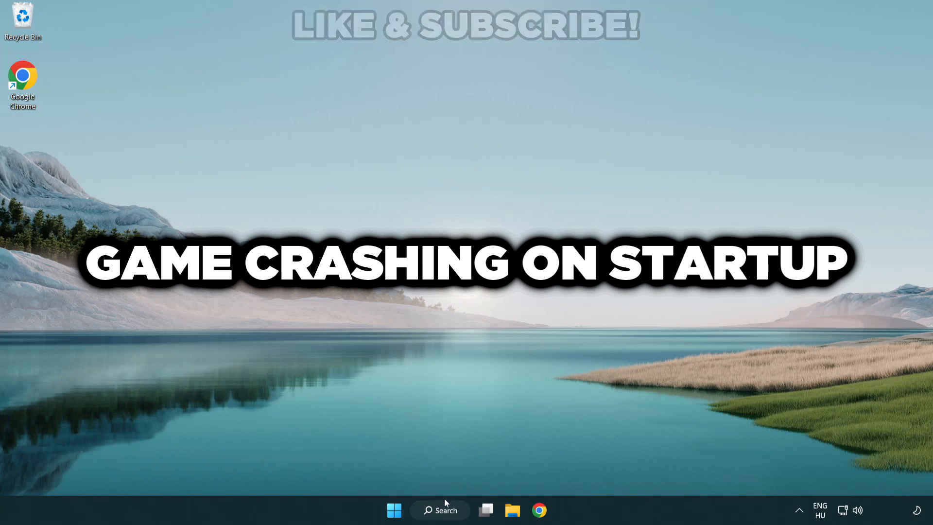
Search Windows for "device manager" from the taskbar search
click(439, 509)
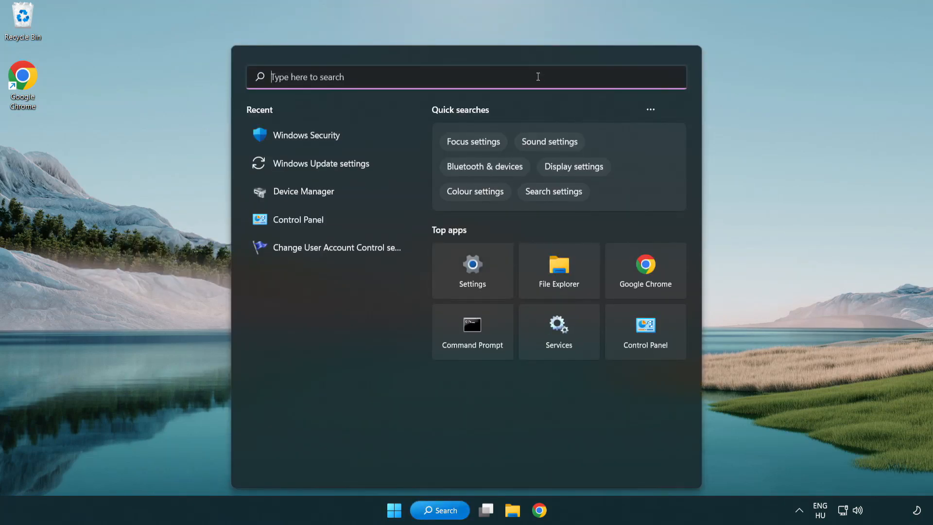
text(device manager)
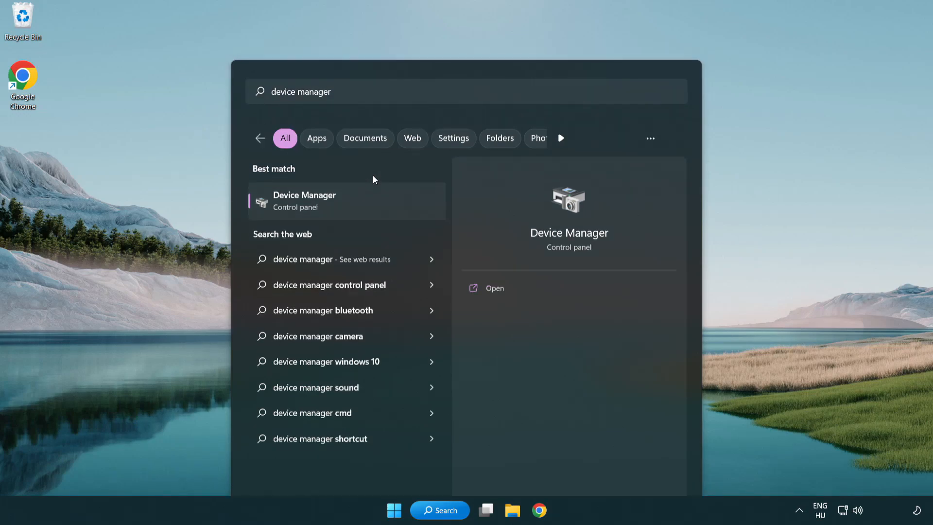
Open Device Manager and choose Update driver for the VMware SVGA 3D display adapter
click(305, 200)
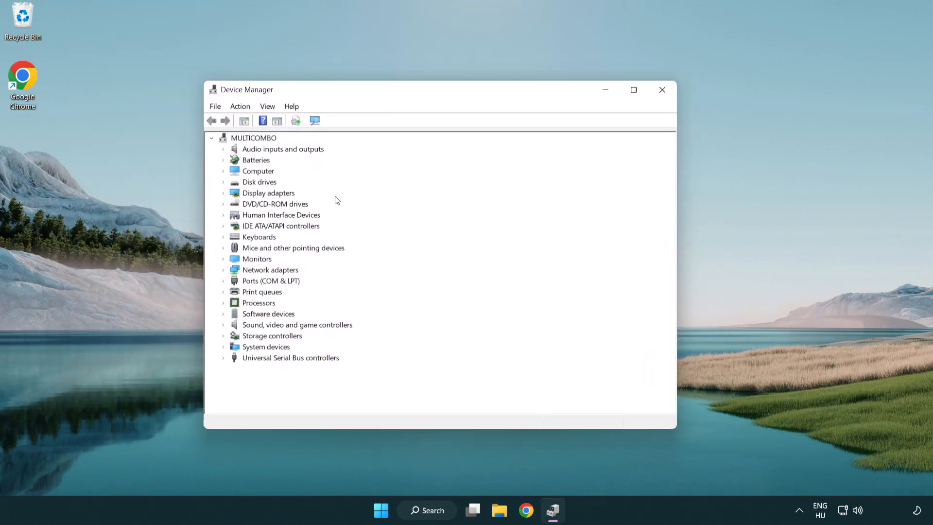
click(268, 192)
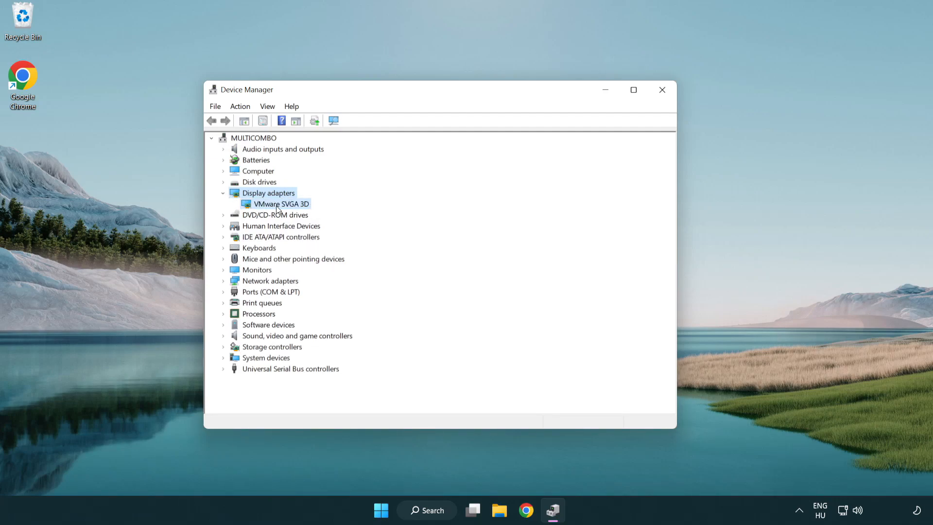
click(281, 203)
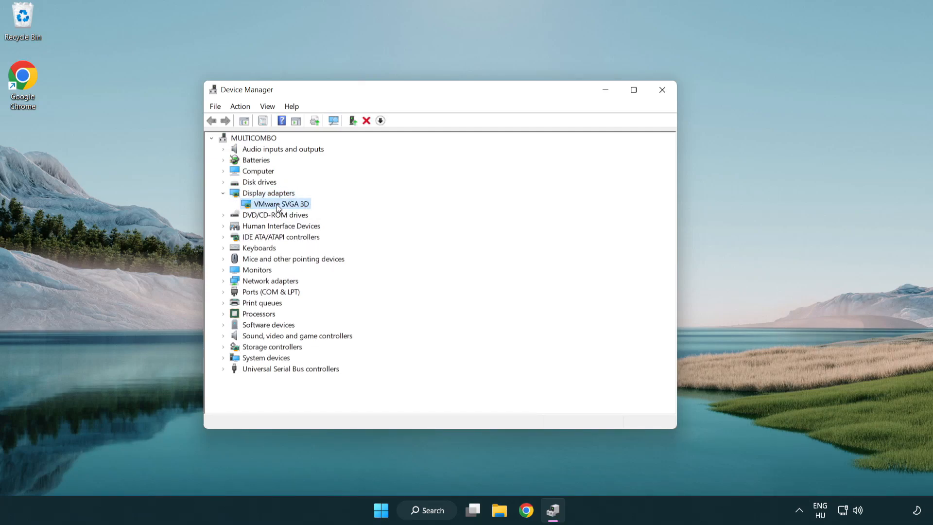
right_click(280, 204)
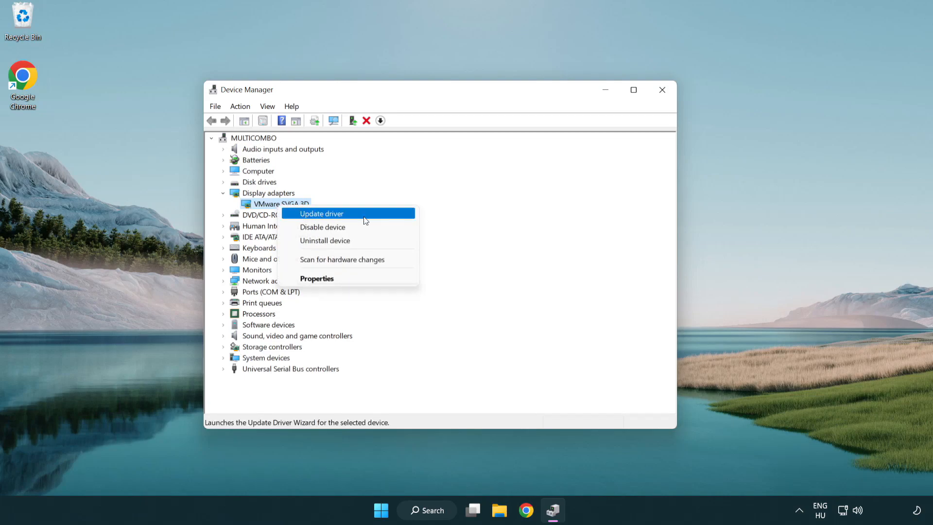
click(321, 213)
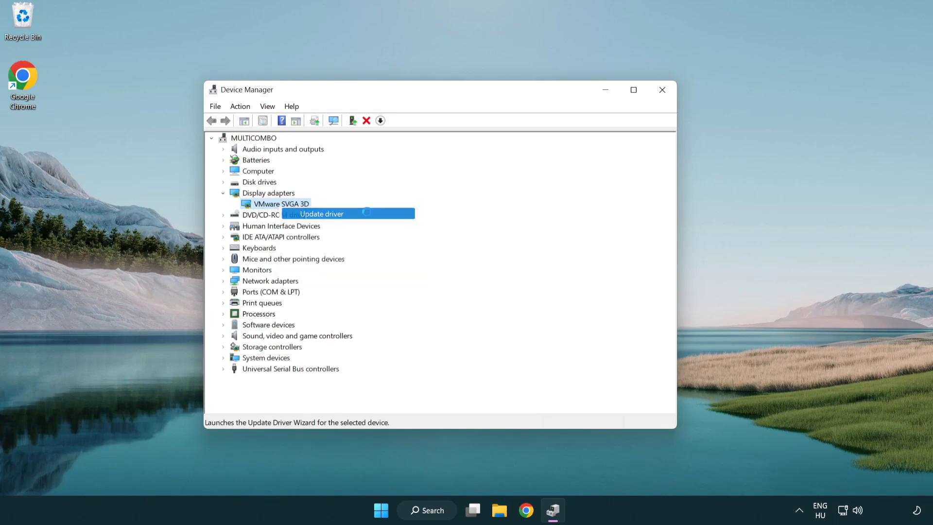
Search automatically for a VMware SVGA 3D driver, then close the update wizard
click(321, 214)
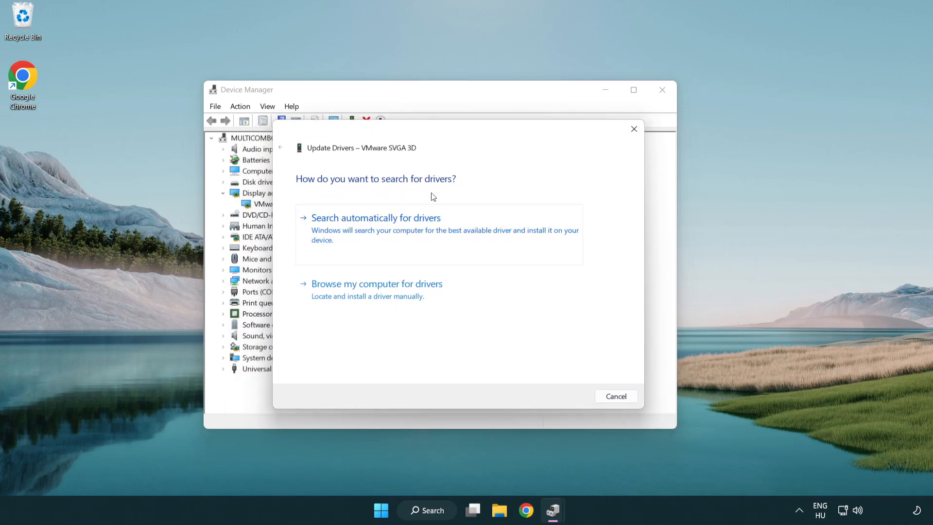
mouse_move(416, 232)
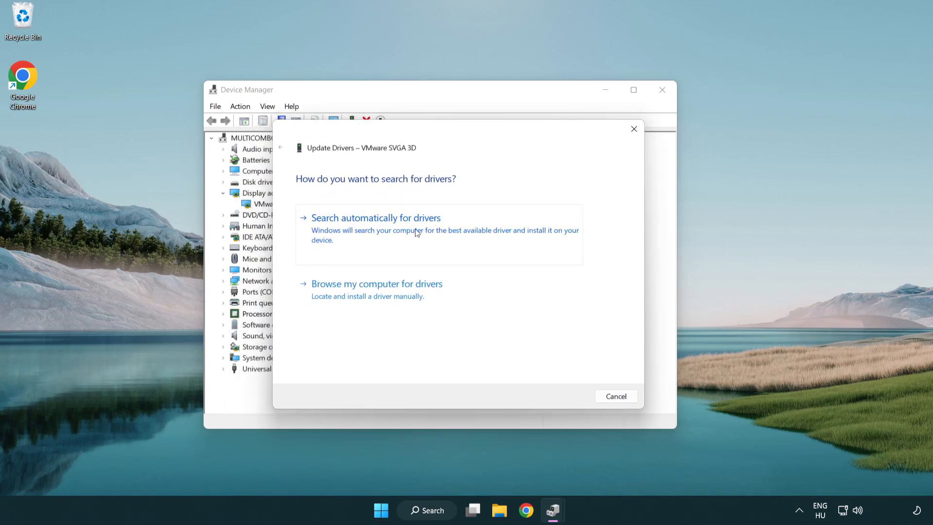
click(376, 217)
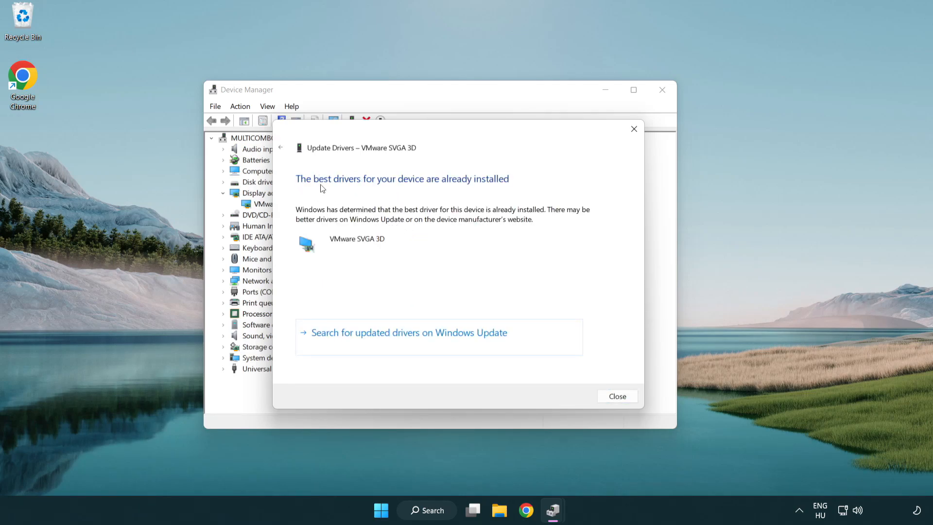
mouse_move(437, 255)
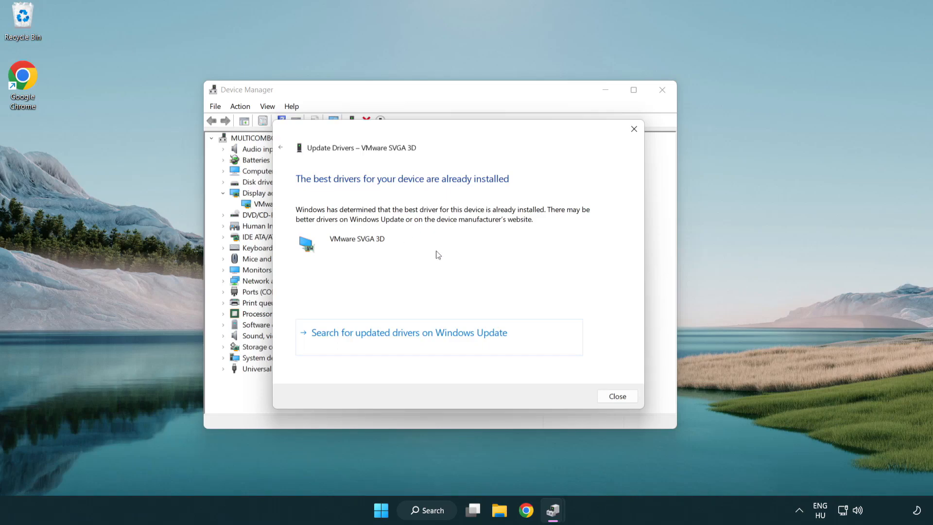
mouse_move(617, 396)
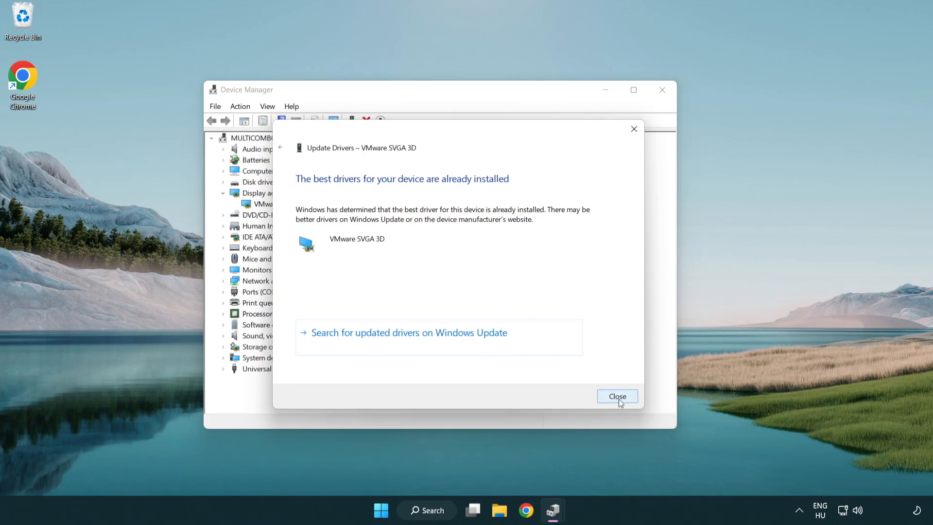
click(617, 396)
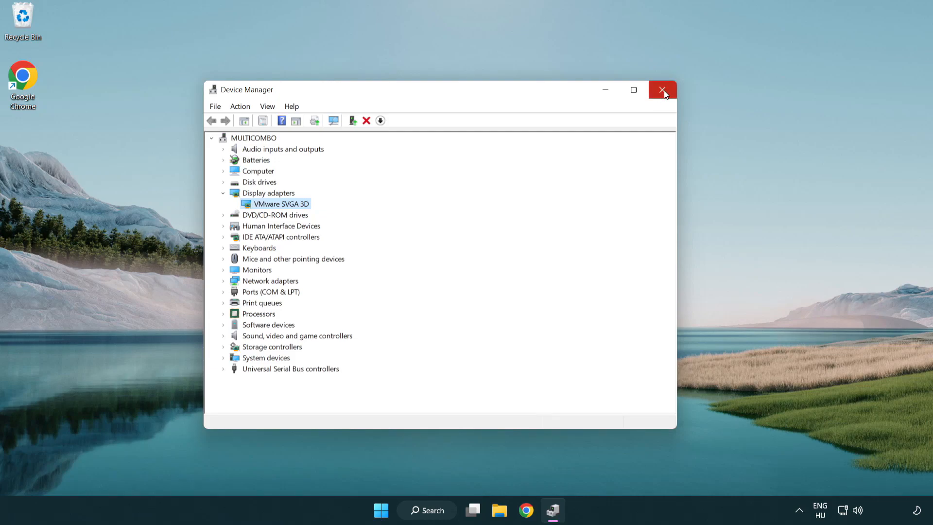
Close Device Manager and search Windows for "update"
click(662, 90)
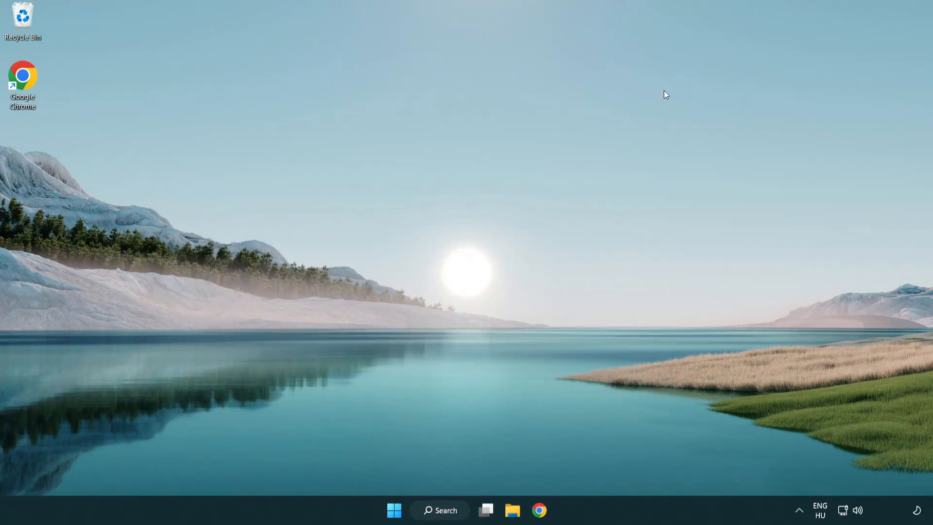
mouse_move(447, 510)
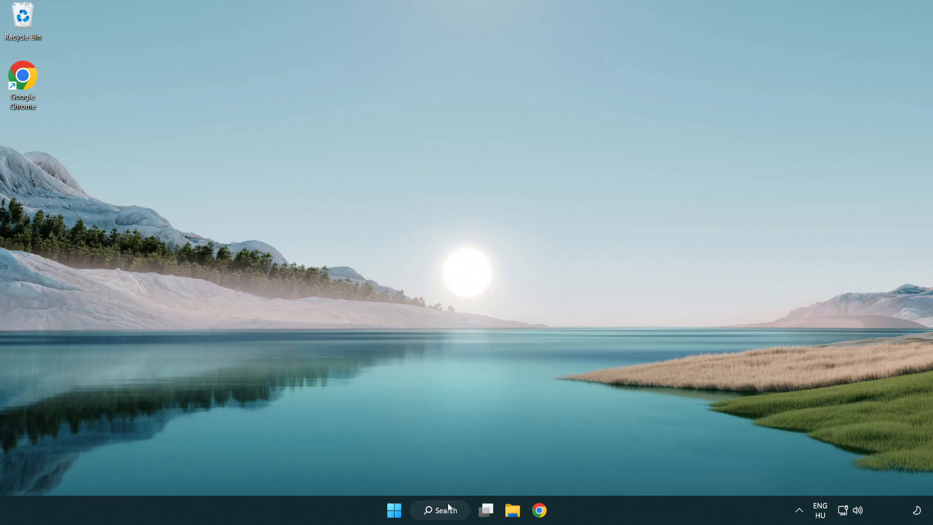
click(439, 509)
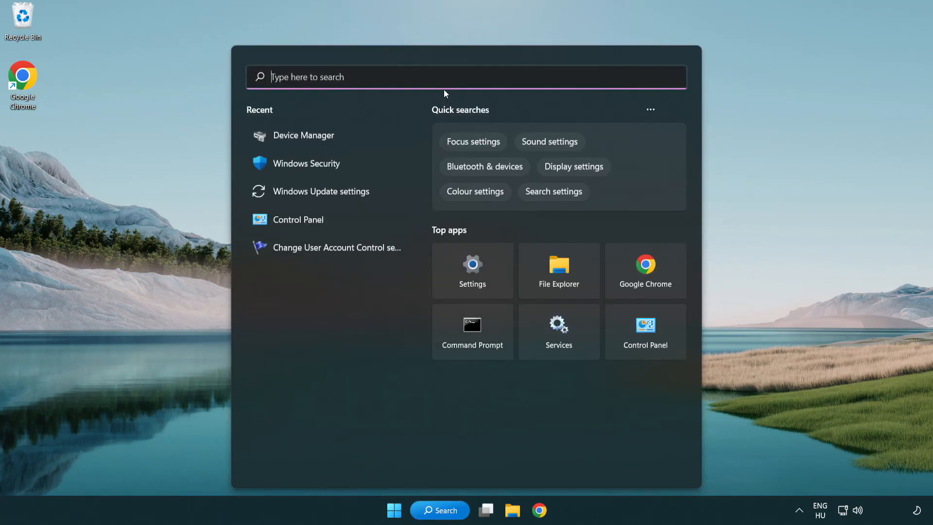
text(u)
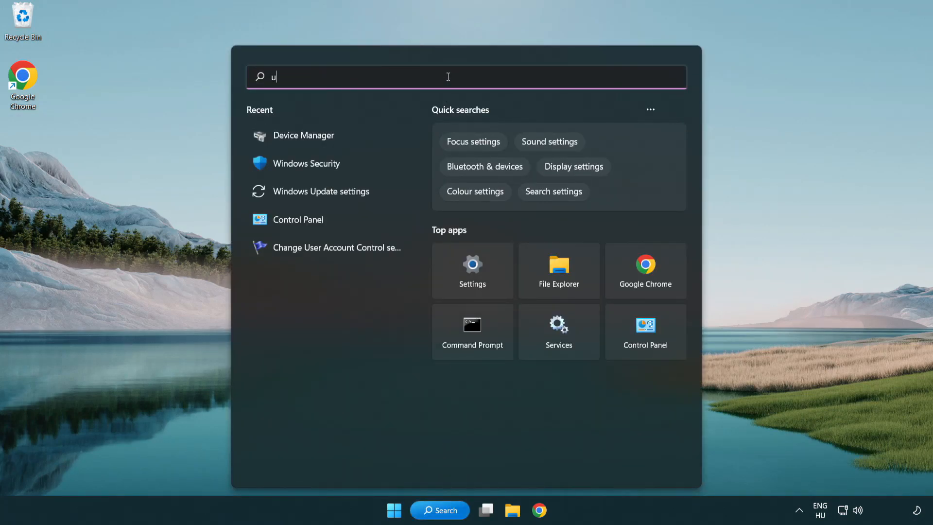
text(pdate)
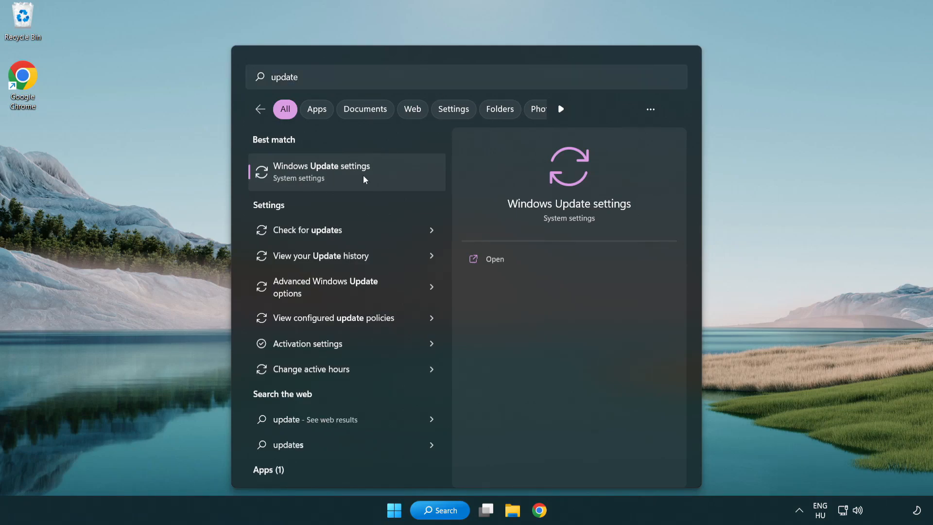
Open Windows Update settings and check for updates, confirming the PC is up to date
click(321, 172)
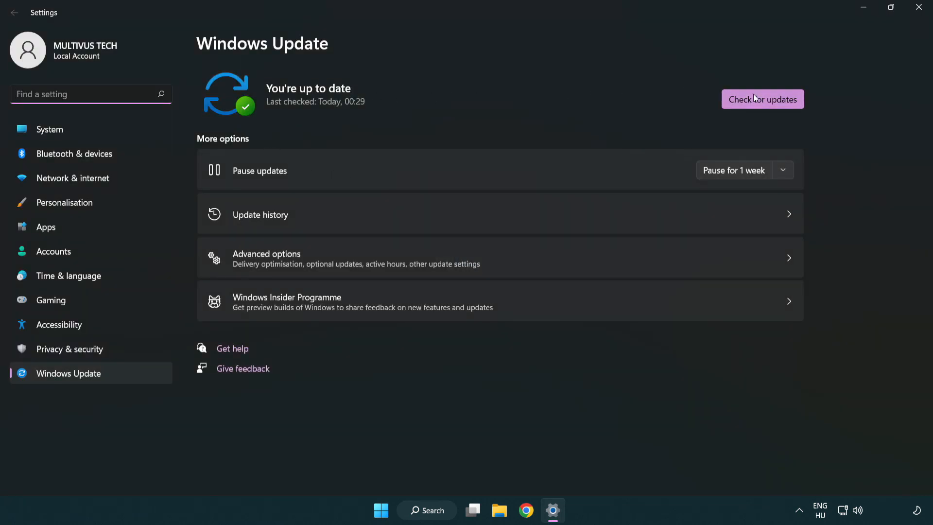
click(762, 98)
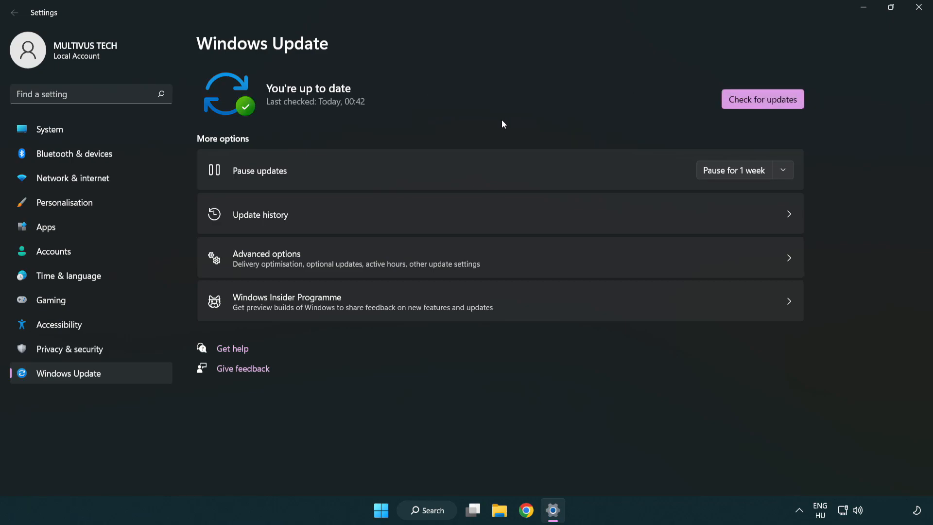
mouse_move(801, 60)
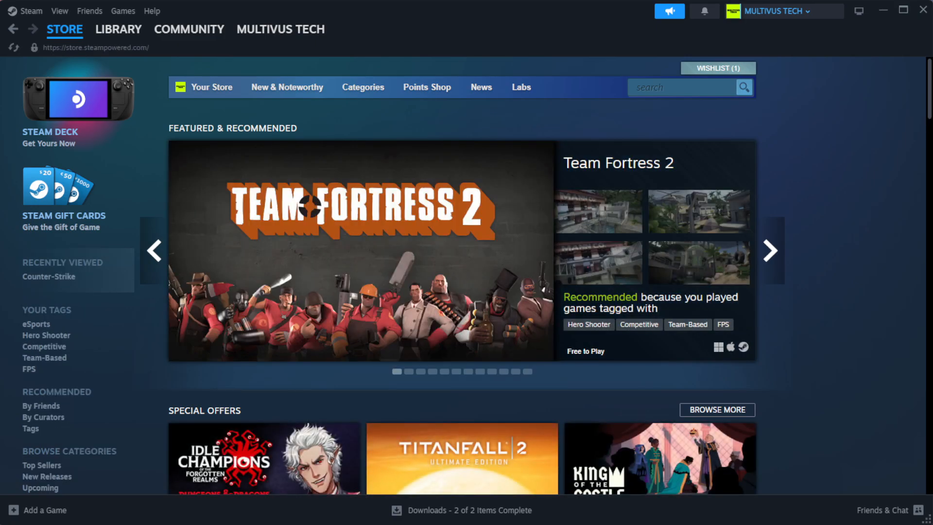
Go to Steam's Library Home and right-click the favorited crashing game
click(118, 29)
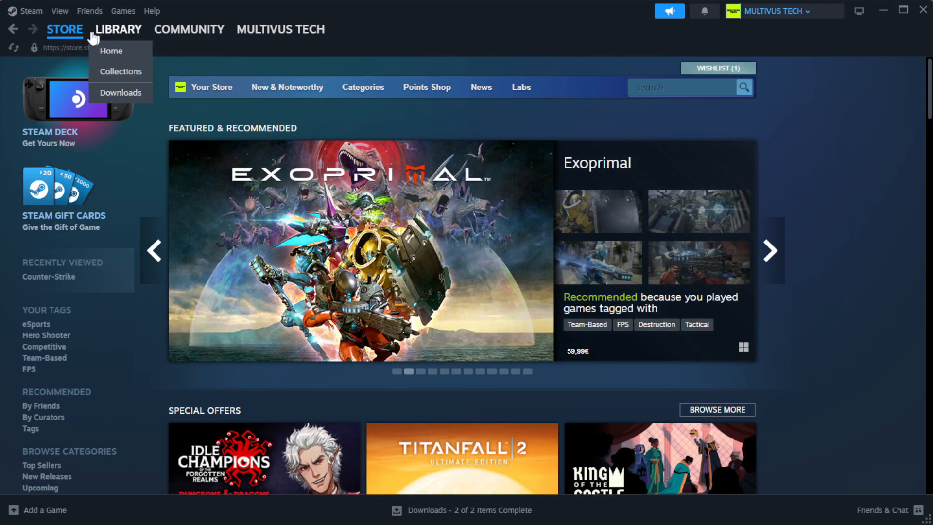
click(111, 51)
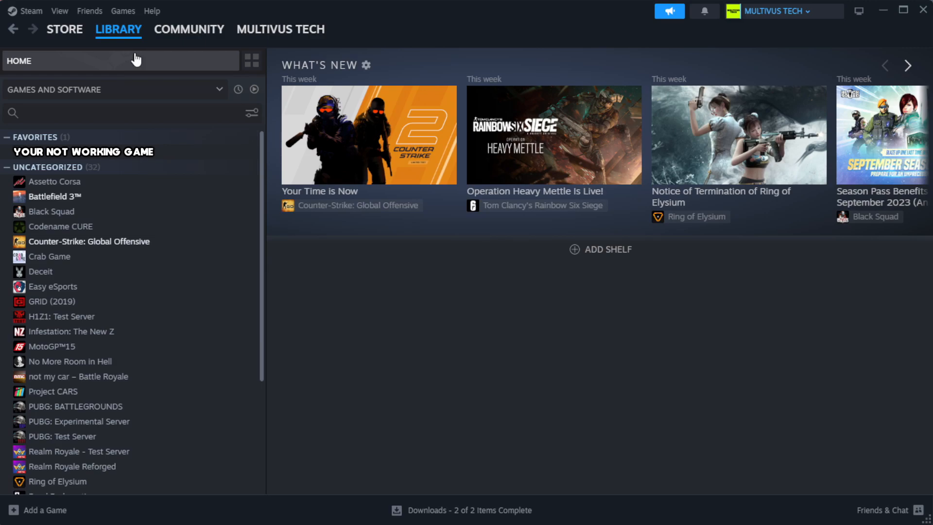
mouse_move(217, 162)
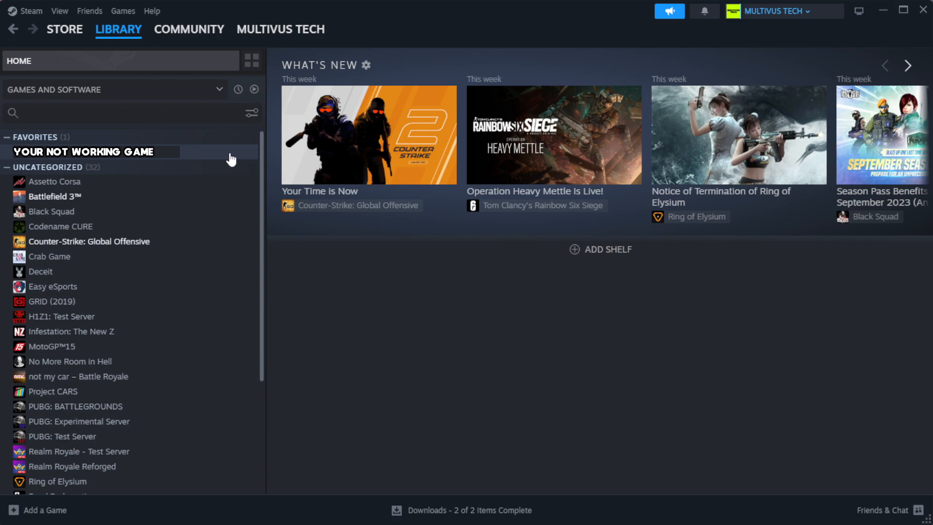
right_click(83, 152)
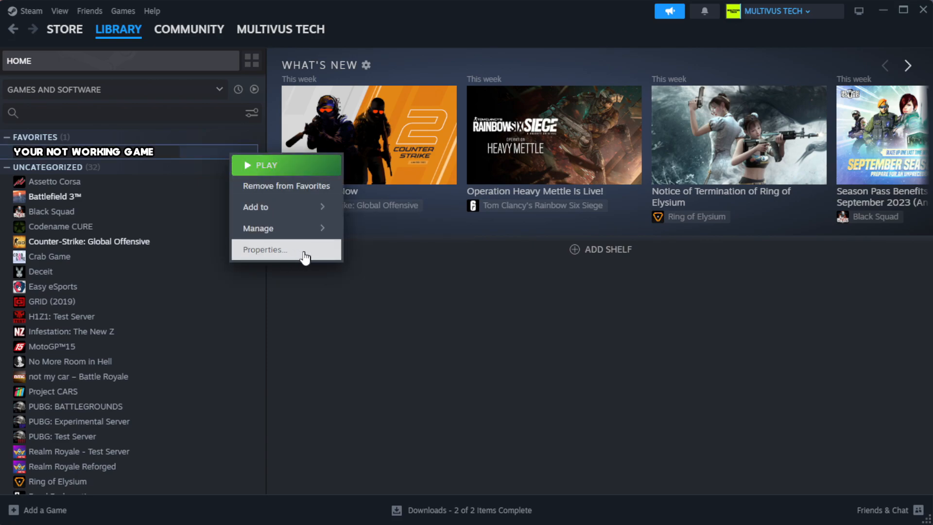
Verify the game's files from Properties > Installed Files, validating all 1039 files
click(263, 249)
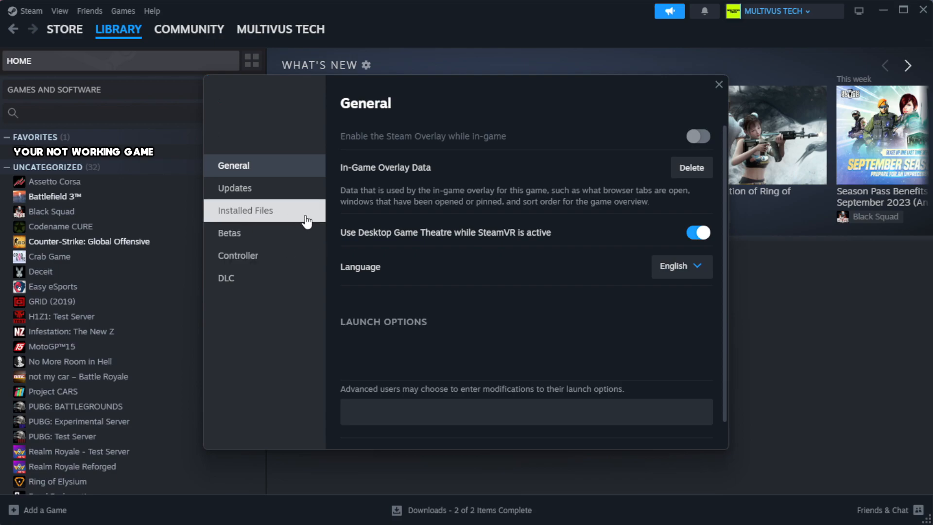
click(245, 210)
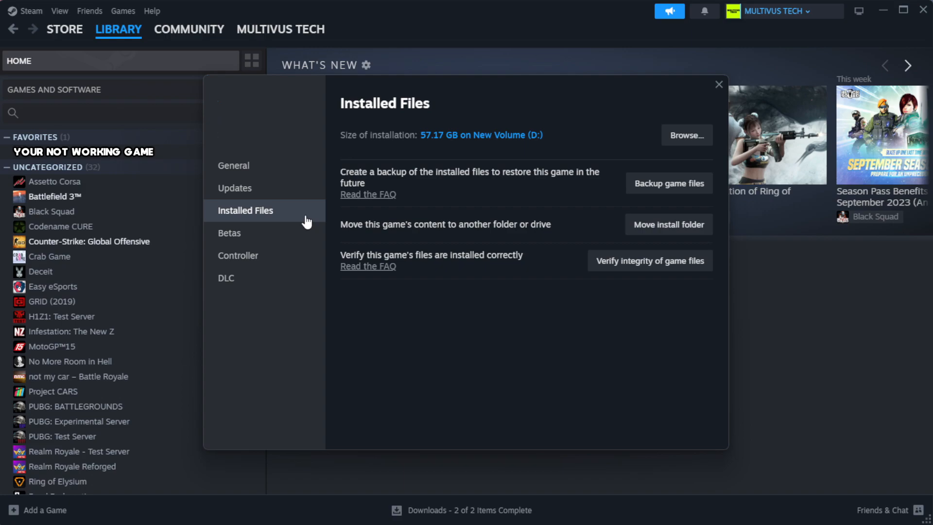
mouse_move(657, 303)
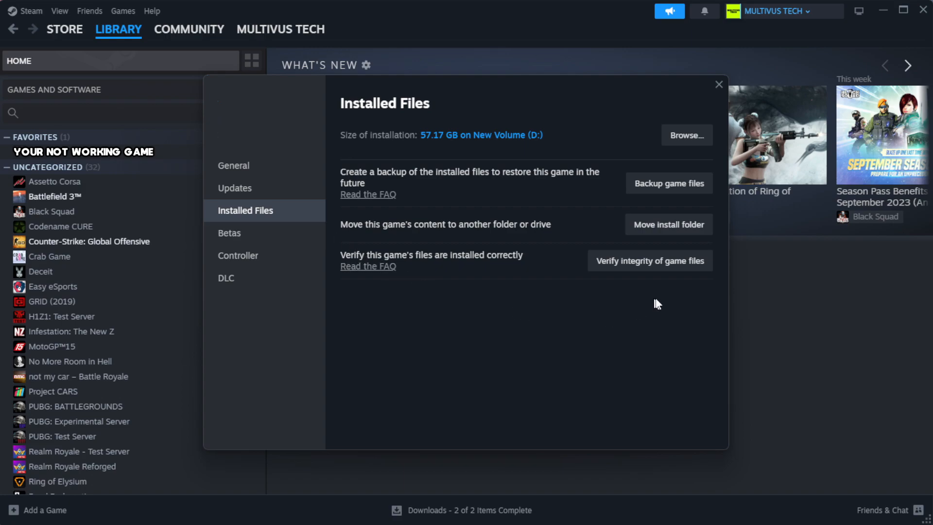
mouse_move(629, 265)
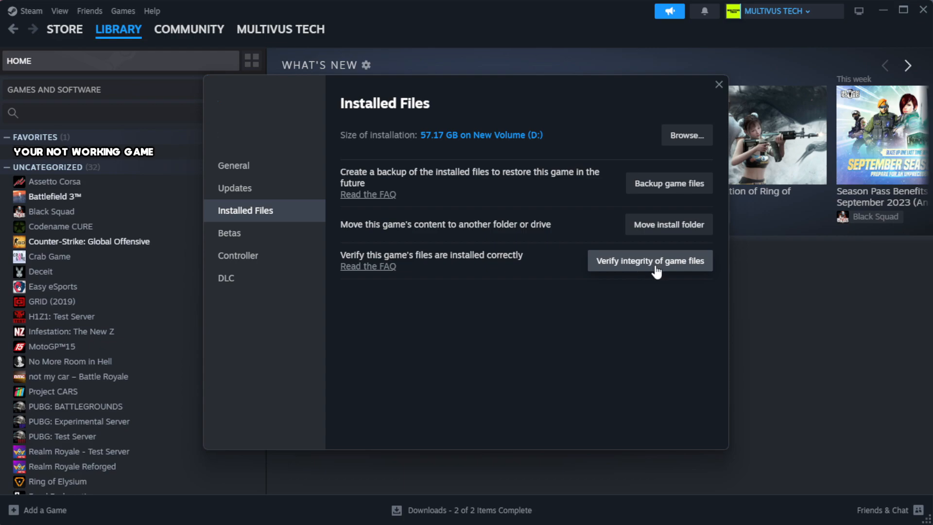
click(649, 260)
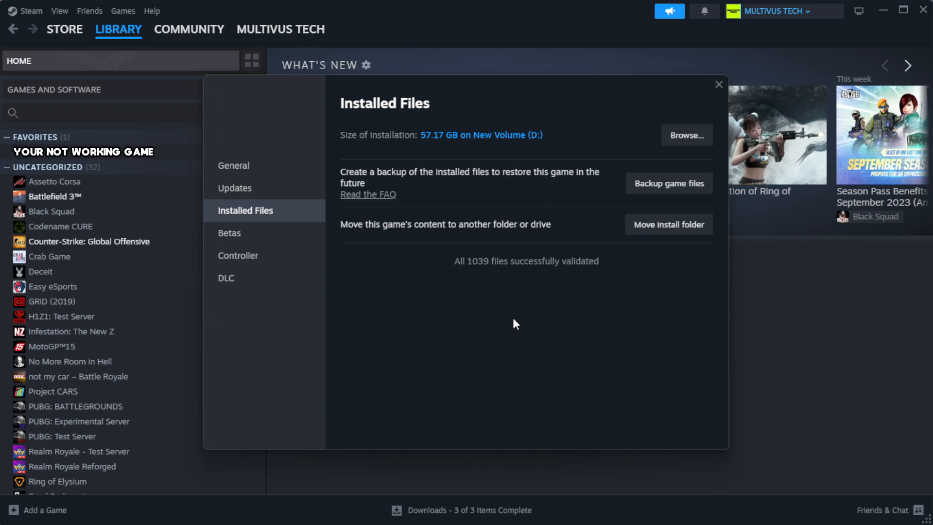
mouse_move(536, 279)
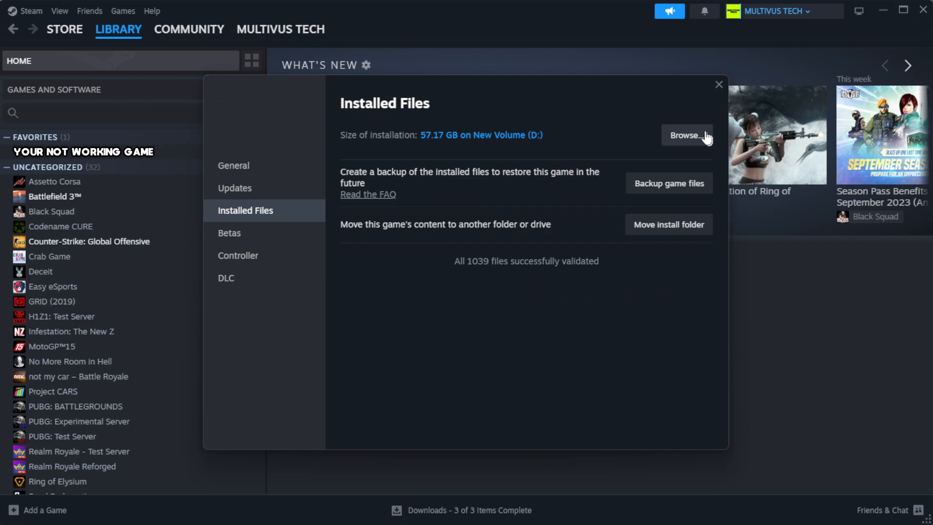
Browse to the game's install folder and right-click the YOUR NOT WORKING GAME shortcut
click(686, 135)
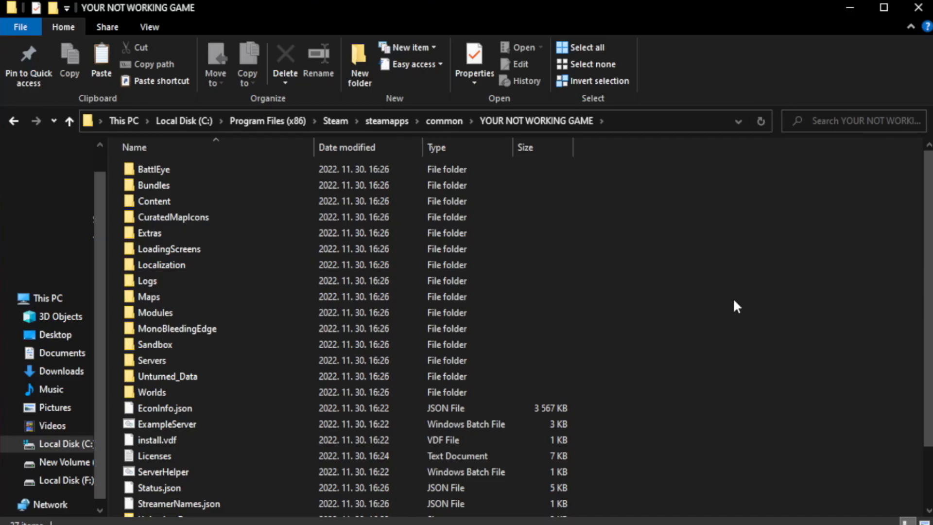
scroll(down, 3)
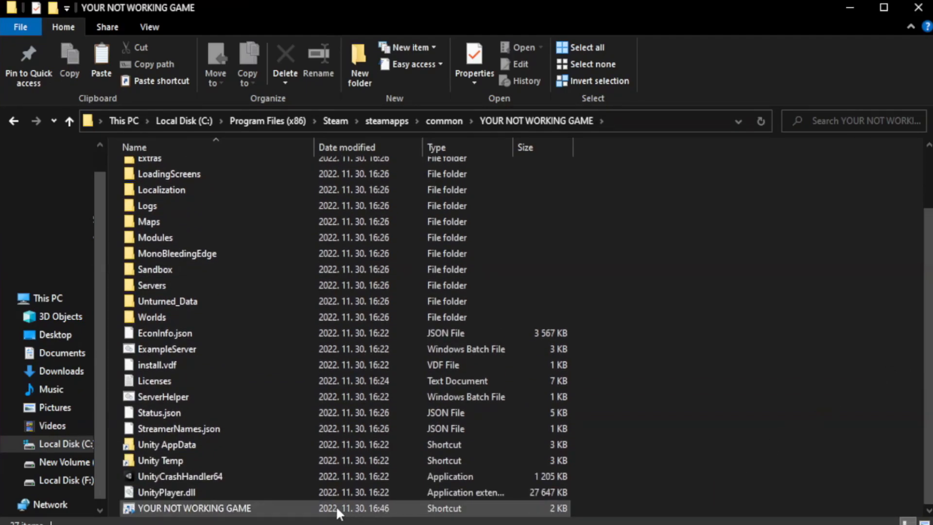
click(193, 508)
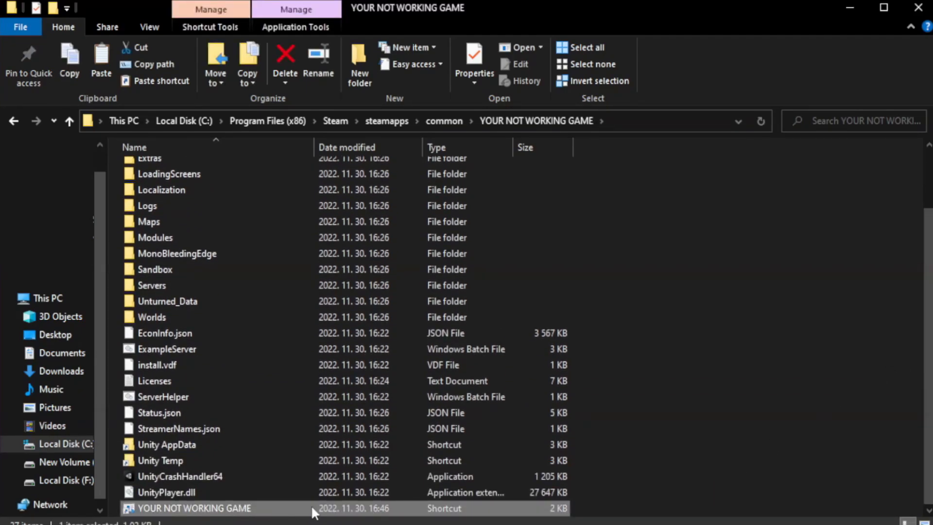
right_click(193, 508)
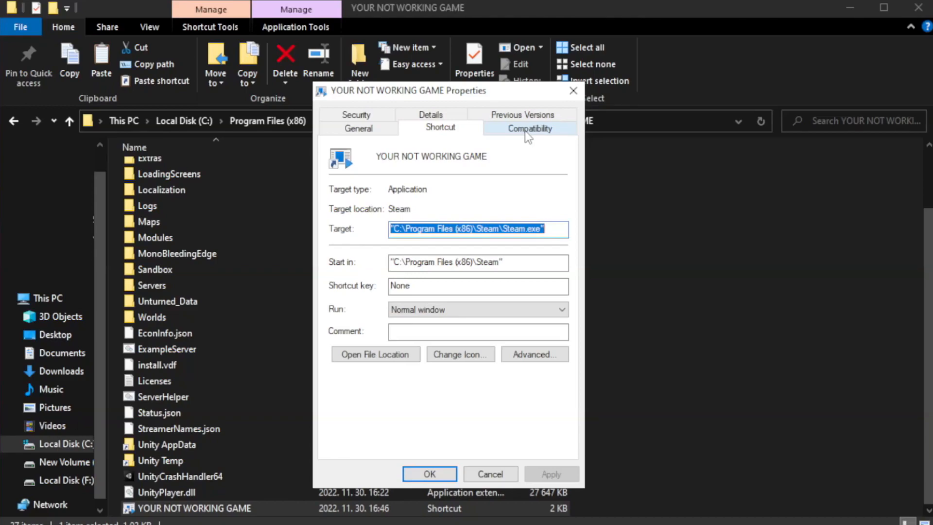
Set Windows 8 compatibility, disable fullscreen optimizations, run as administrator, then close Explorer
click(529, 127)
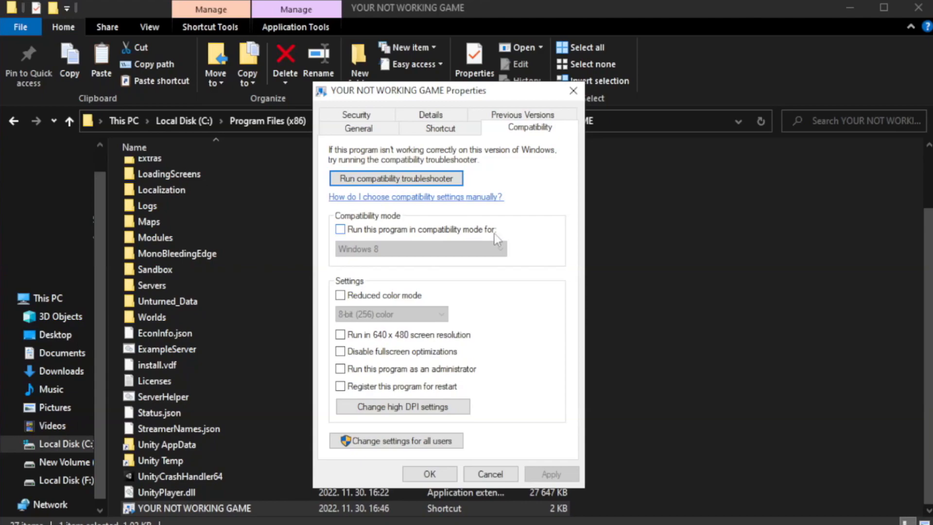
click(340, 229)
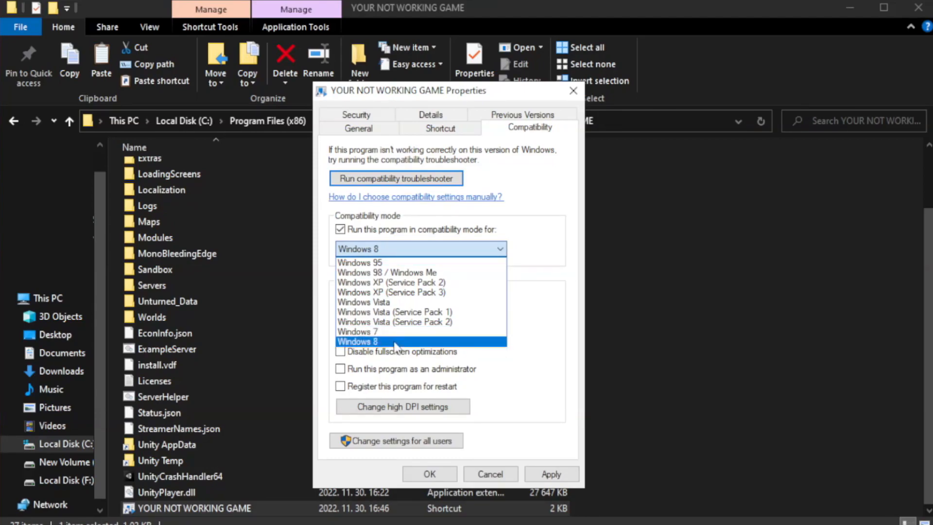
click(357, 341)
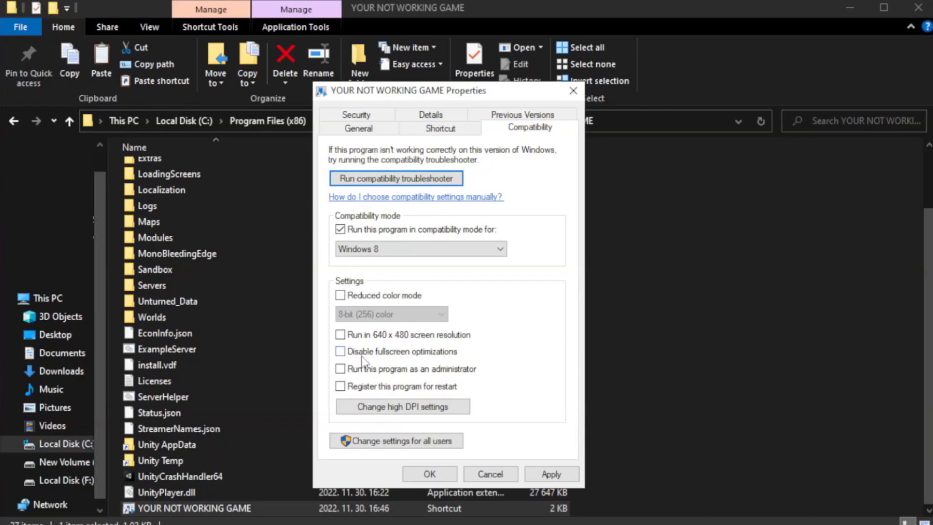
click(340, 351)
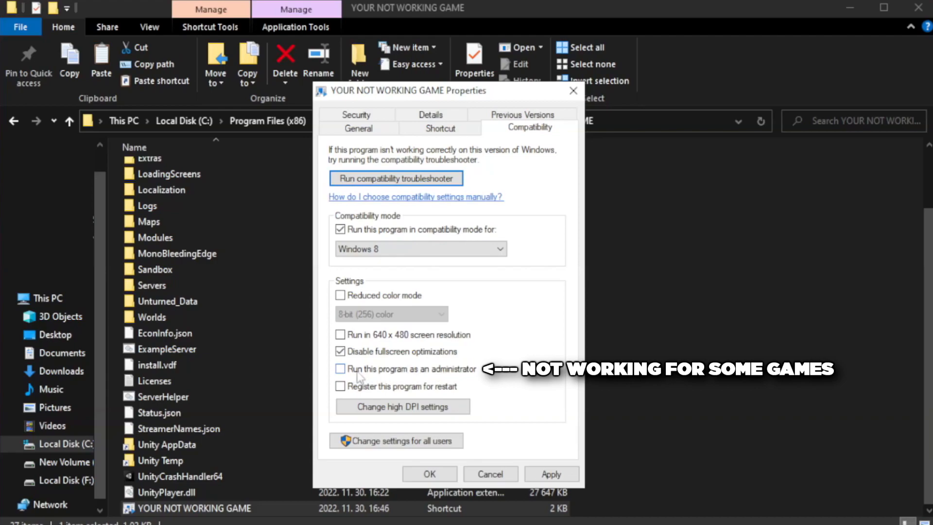
click(340, 369)
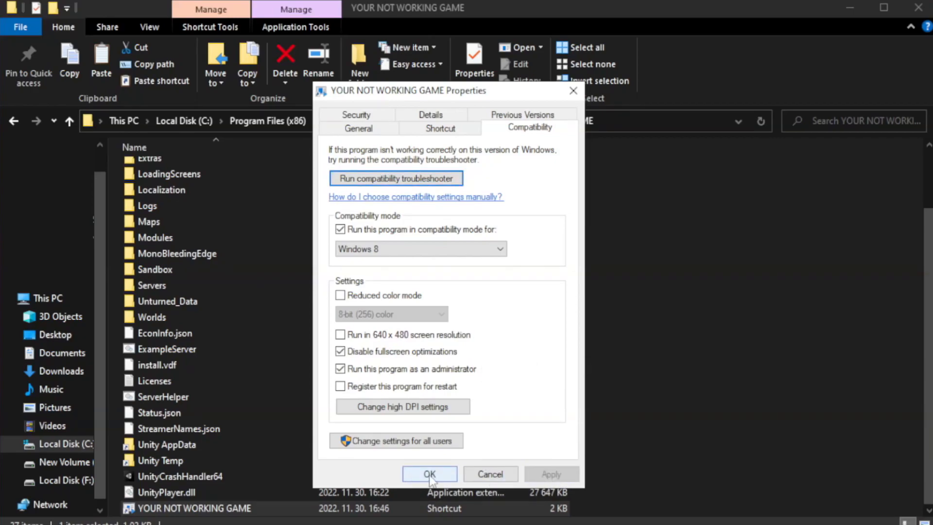
click(429, 474)
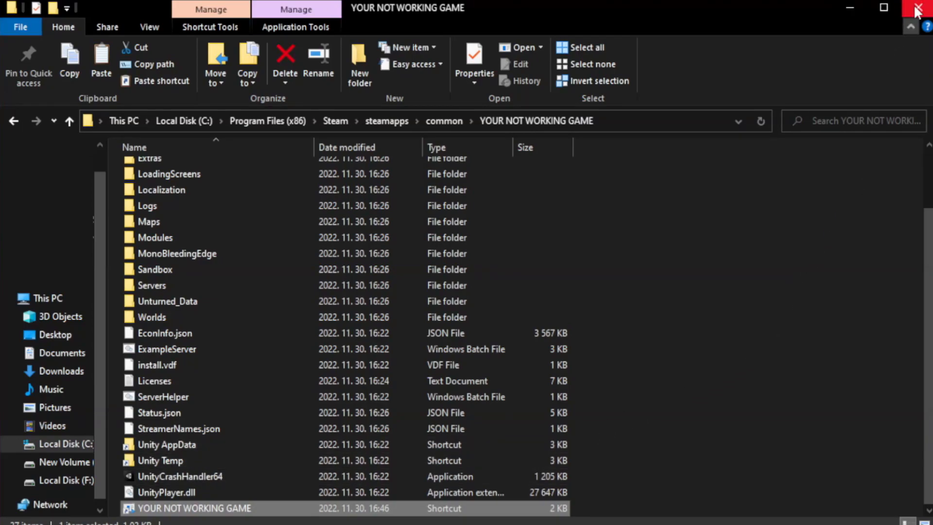
mouse_move(919, 8)
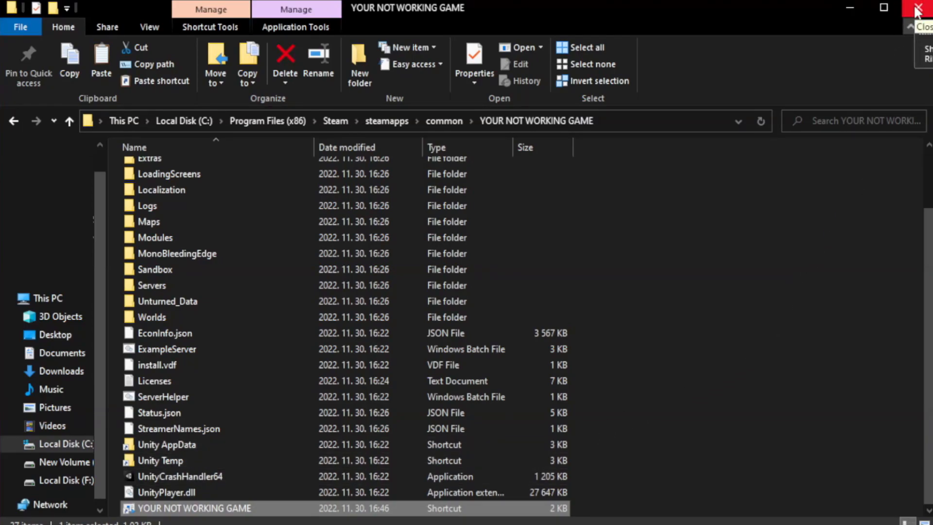
click(921, 8)
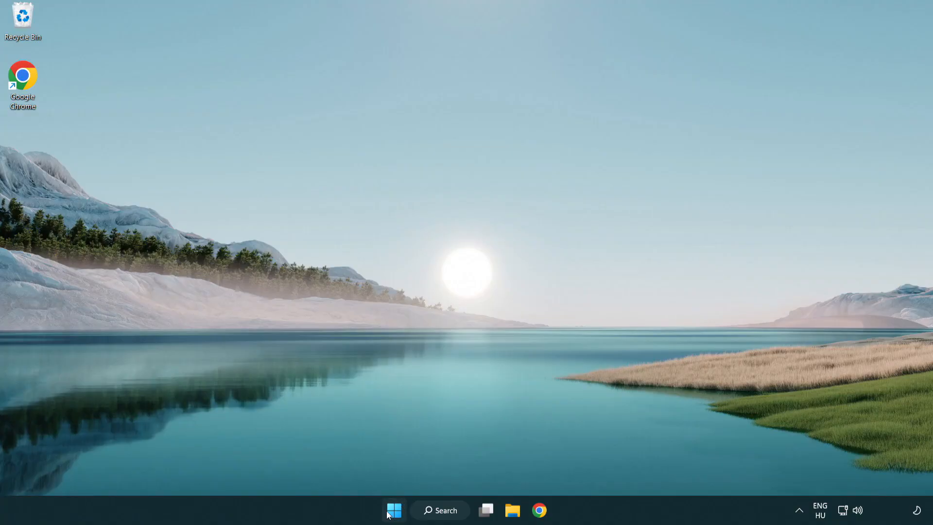
Launch Task Manager from the Start button menu and show the Startup apps list
right_click(393, 510)
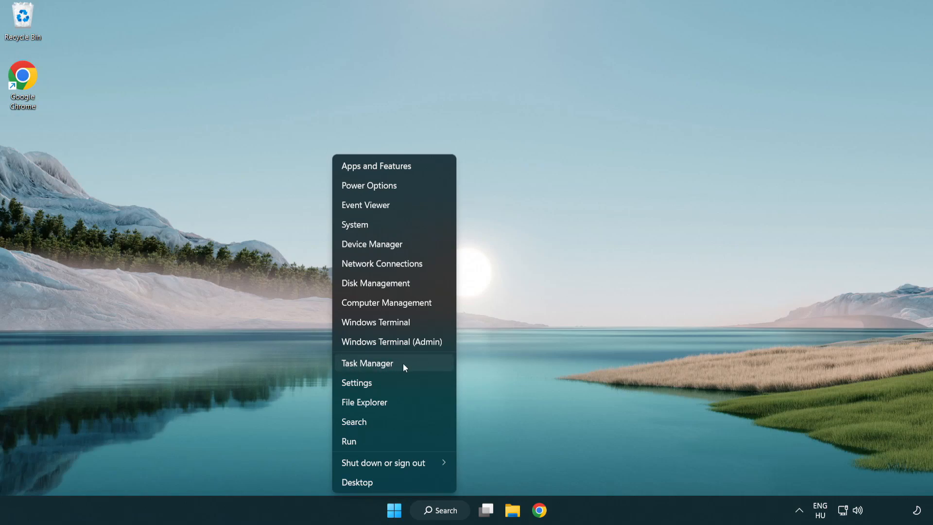
click(367, 363)
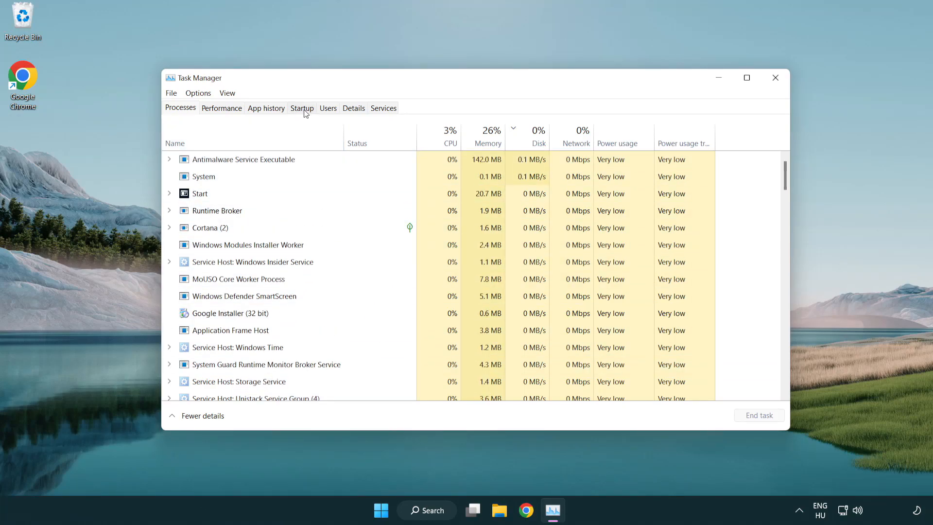
click(302, 107)
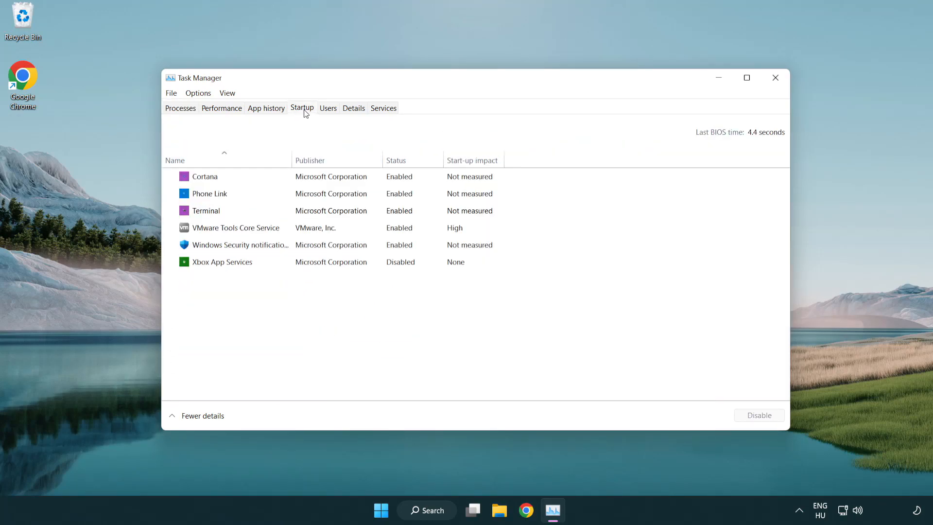
Disable the Terminal, Phone Link and Cortana startup entries, then close Task Manager
click(205, 210)
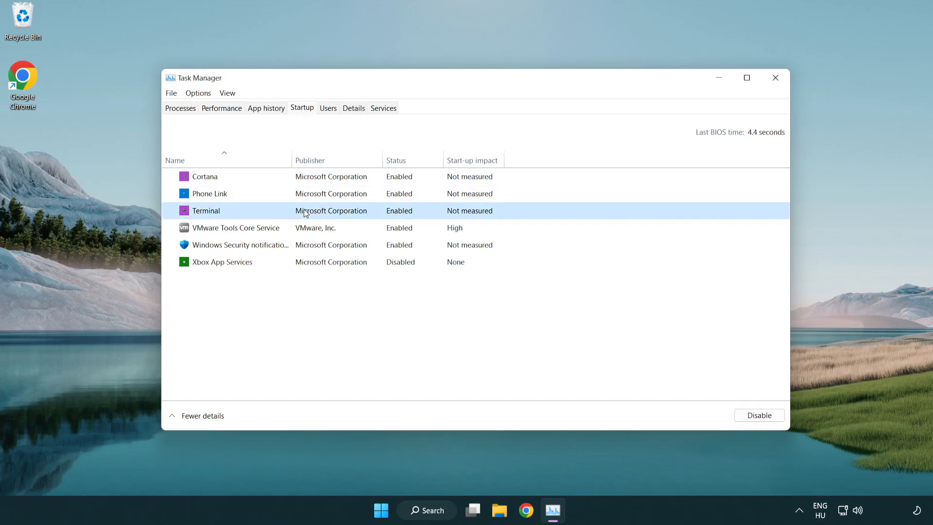
click(758, 415)
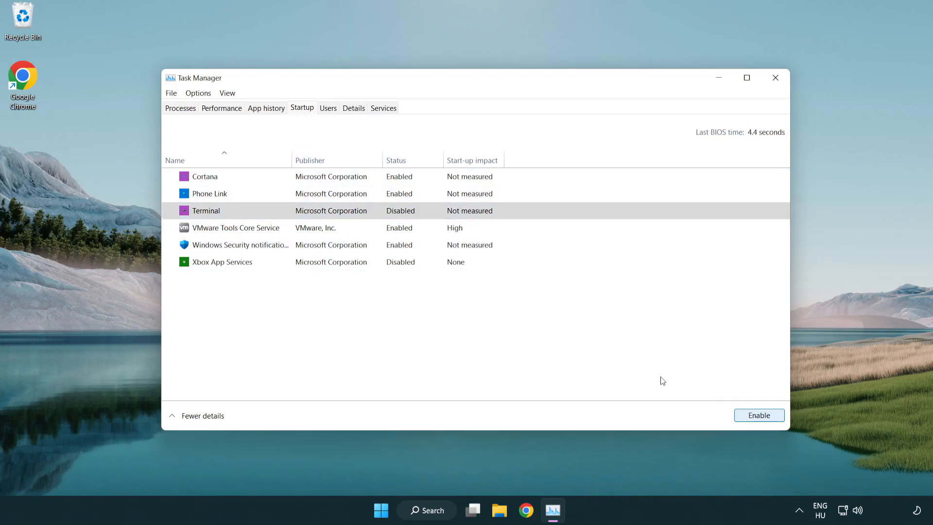
click(209, 193)
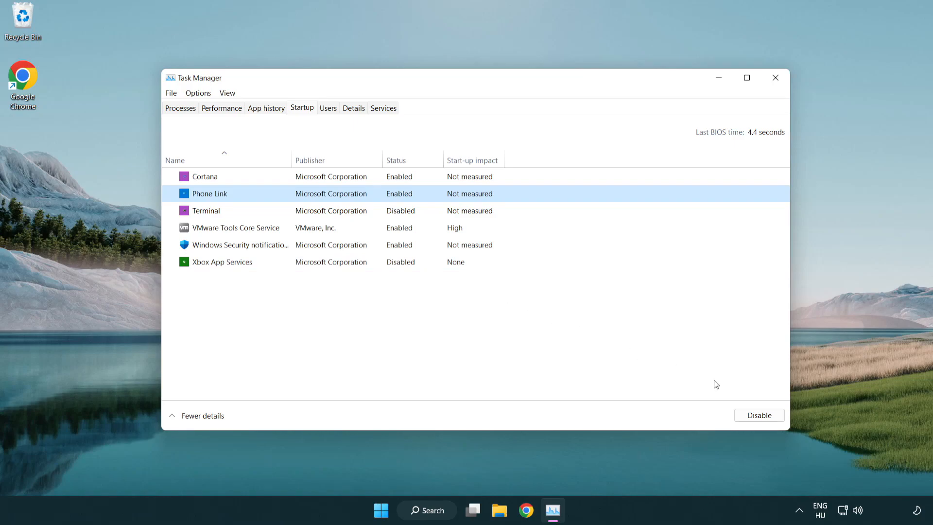
click(757, 414)
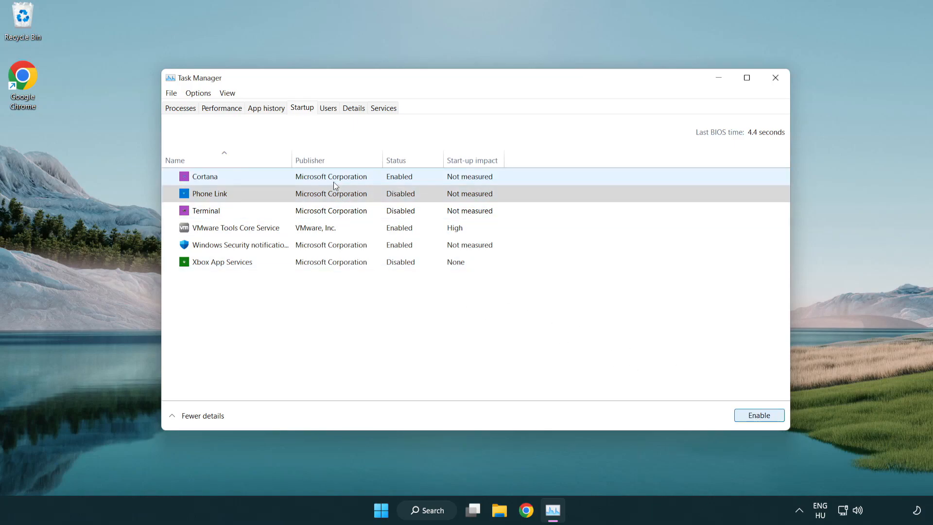
click(204, 176)
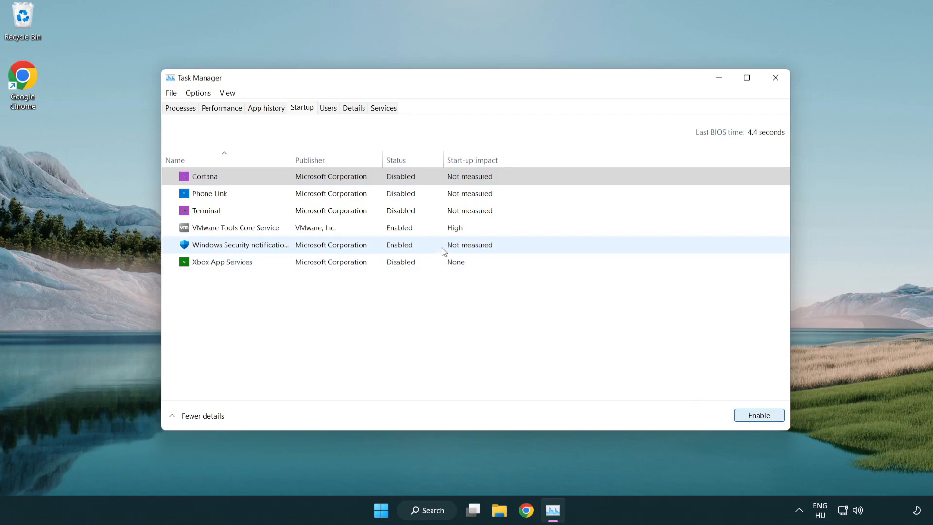
click(758, 414)
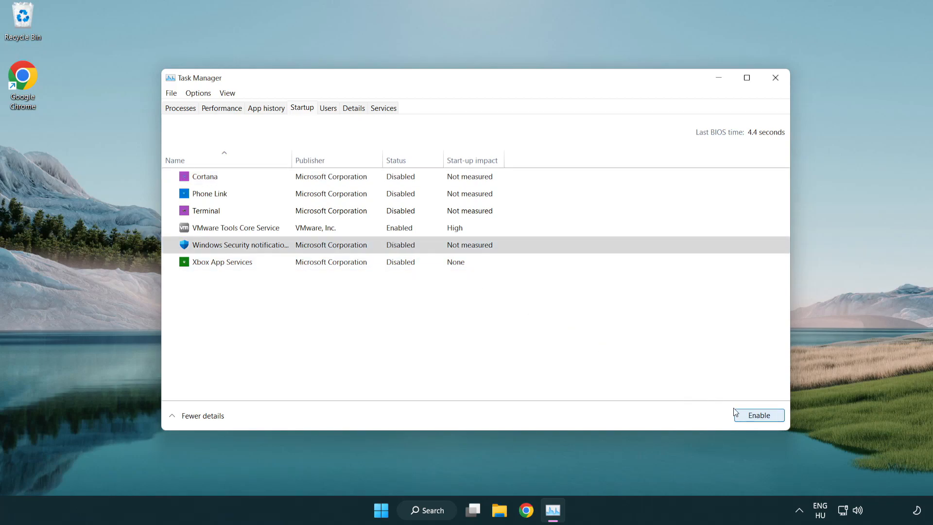
mouse_move(755, 108)
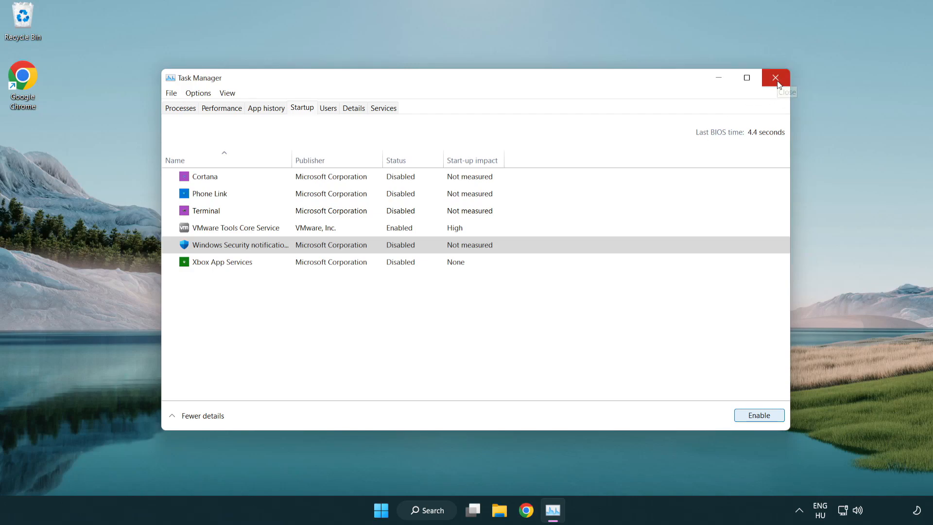
click(775, 78)
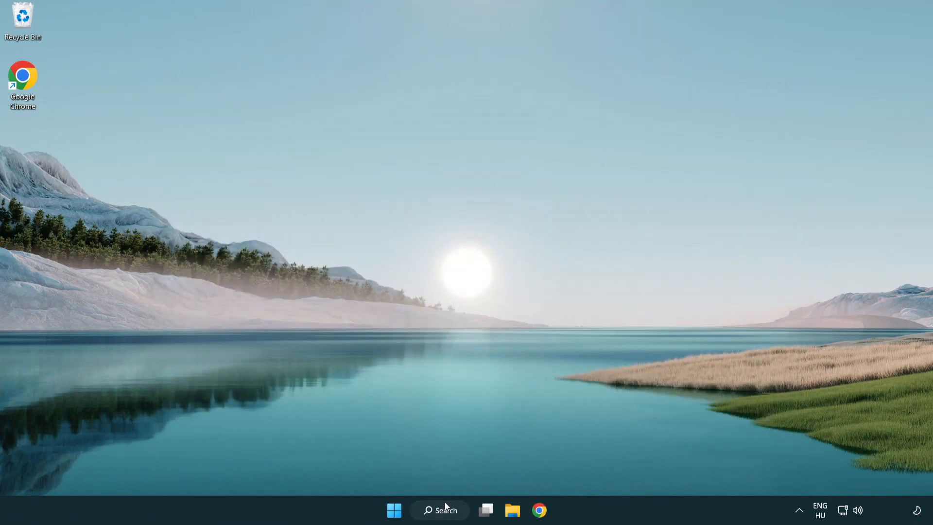
Search 'security' to launch Windows Security on its Virus & threat protection page
click(440, 510)
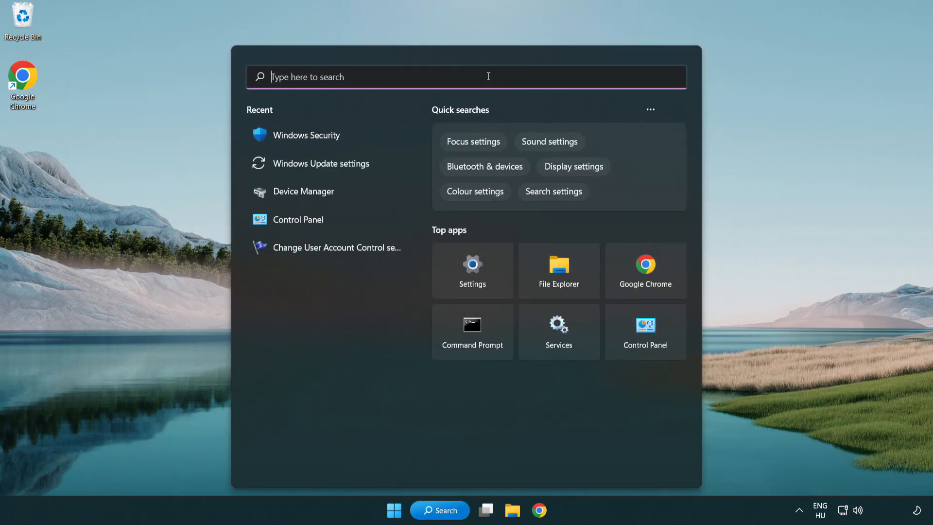
text(securi)
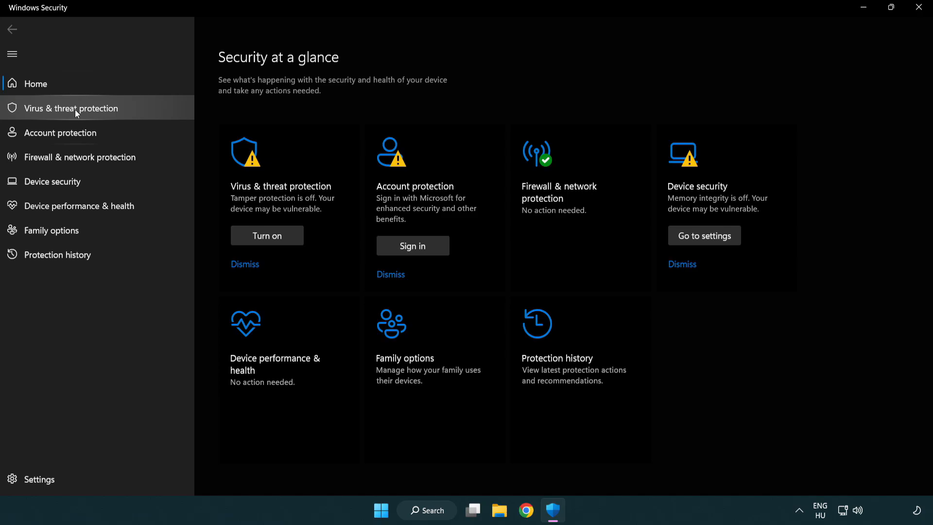
click(71, 108)
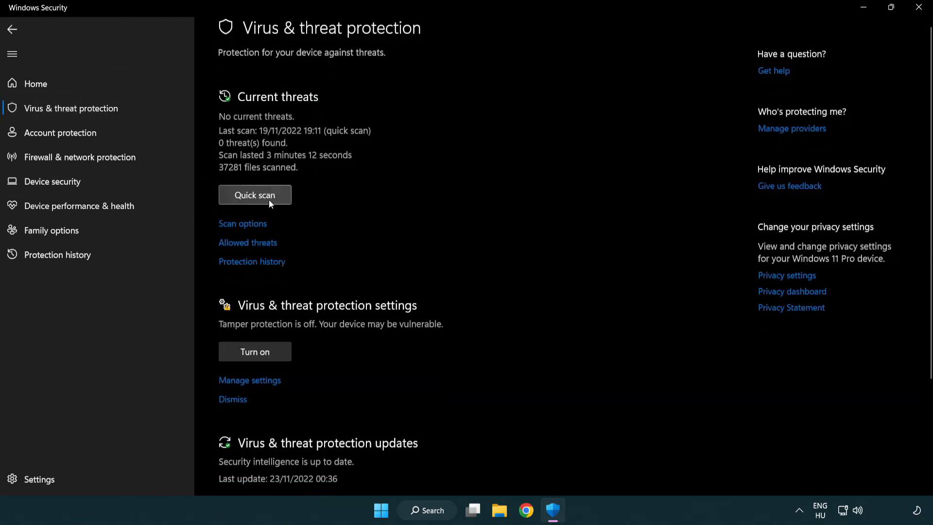
scroll(down, 3)
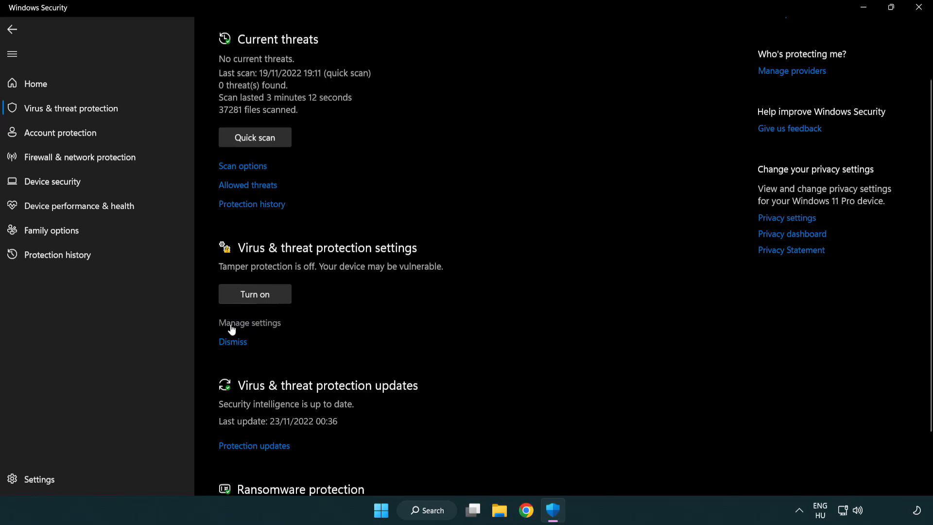
Go to Manage settings, then open the Exclusions list under Add or remove exclusions
click(249, 322)
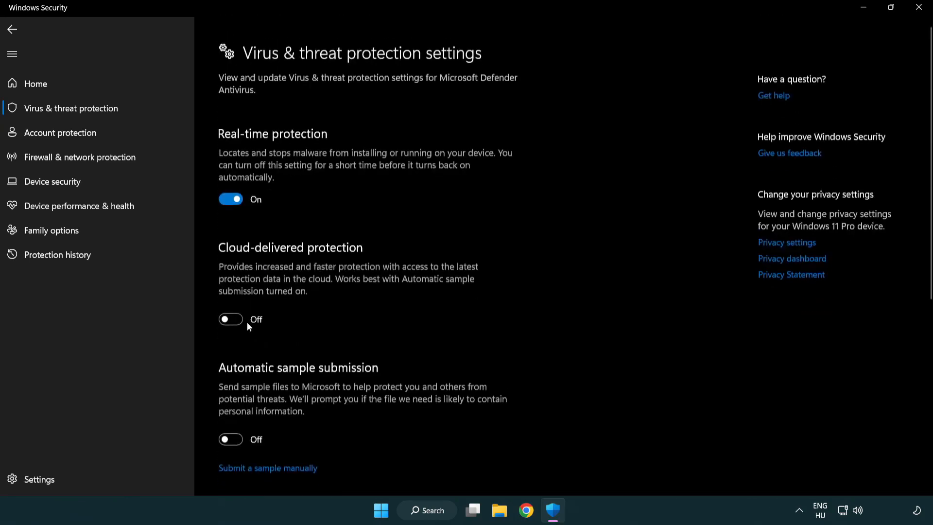
scroll(down, 3)
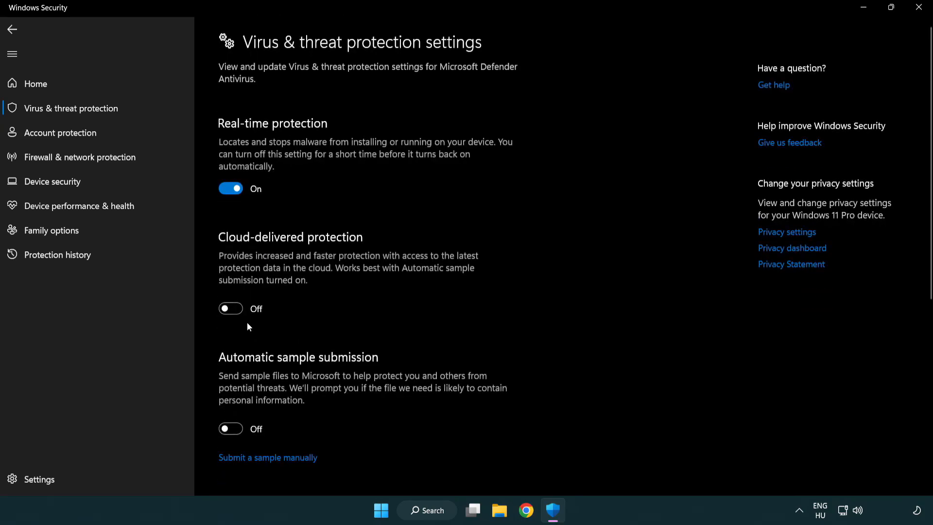
scroll(down, 3)
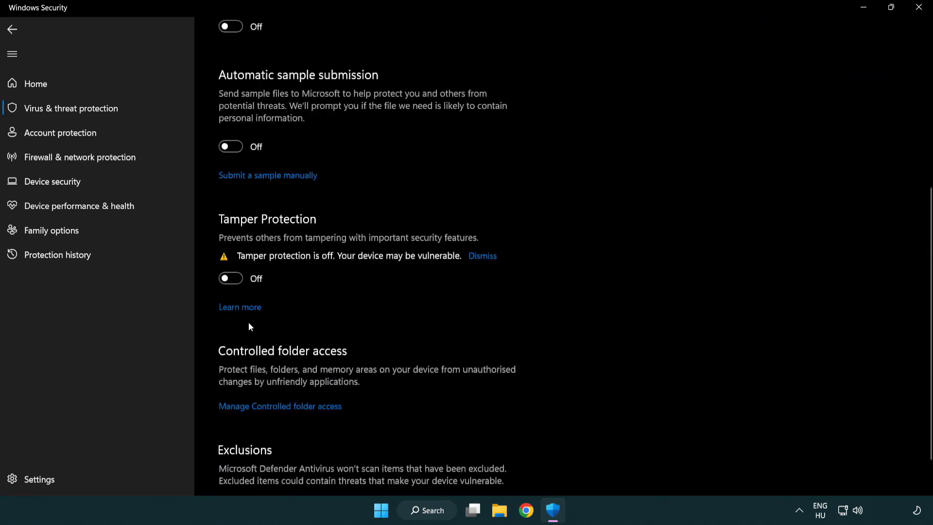
scroll(down, 3)
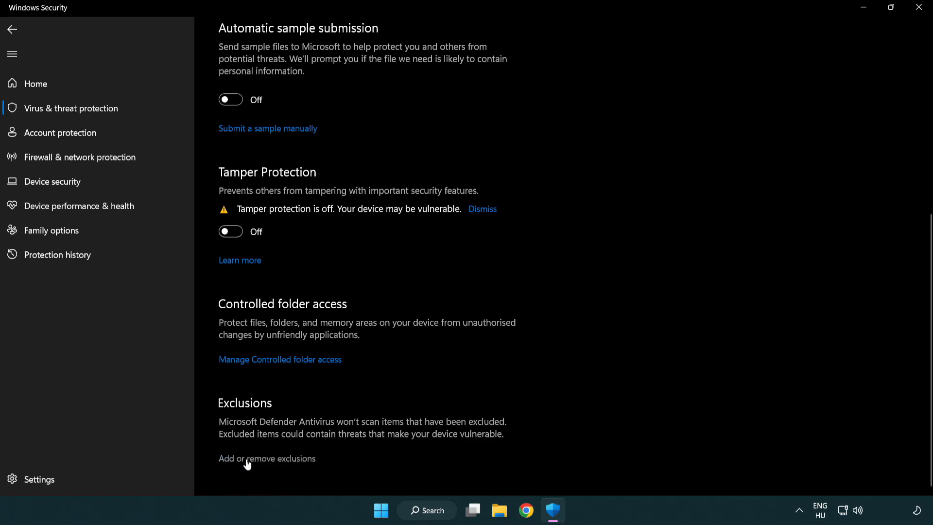
click(266, 458)
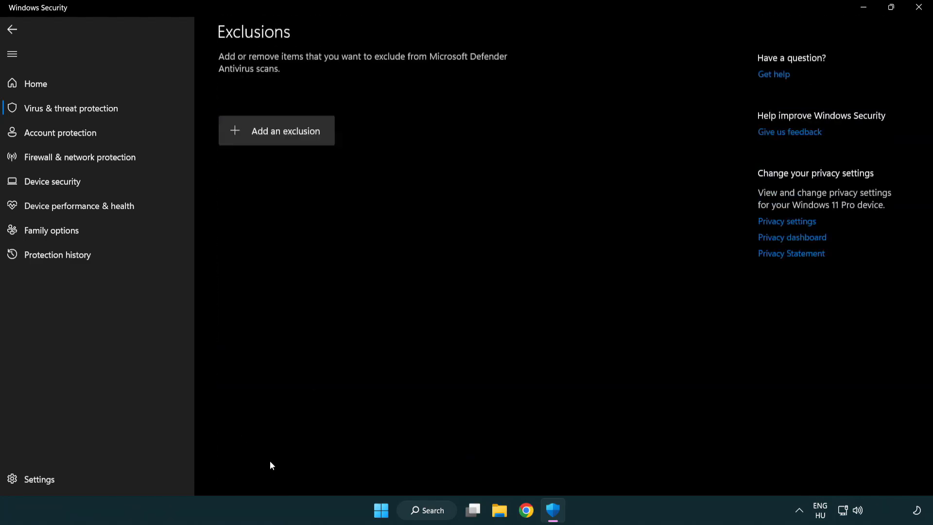
click(276, 130)
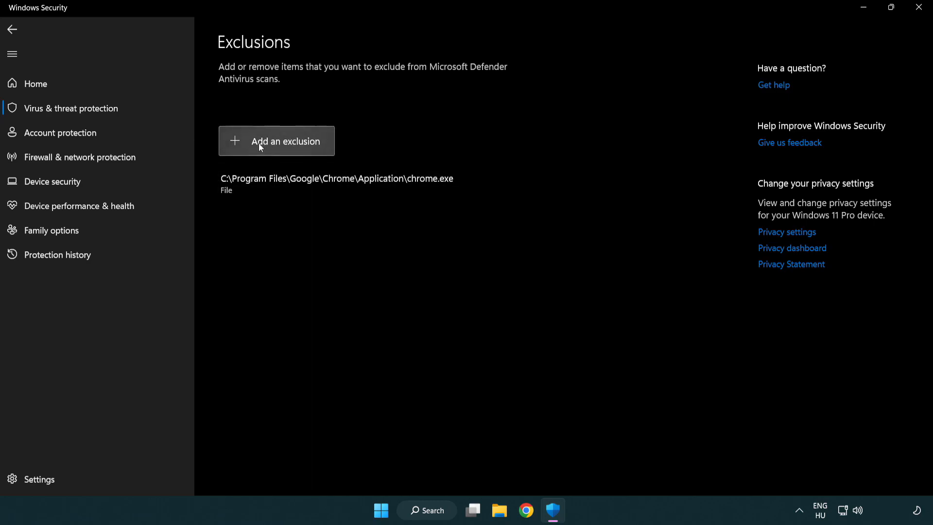
Add a folder exclusion for C:\Program Files (x86)\NOT WORKING APP
click(276, 140)
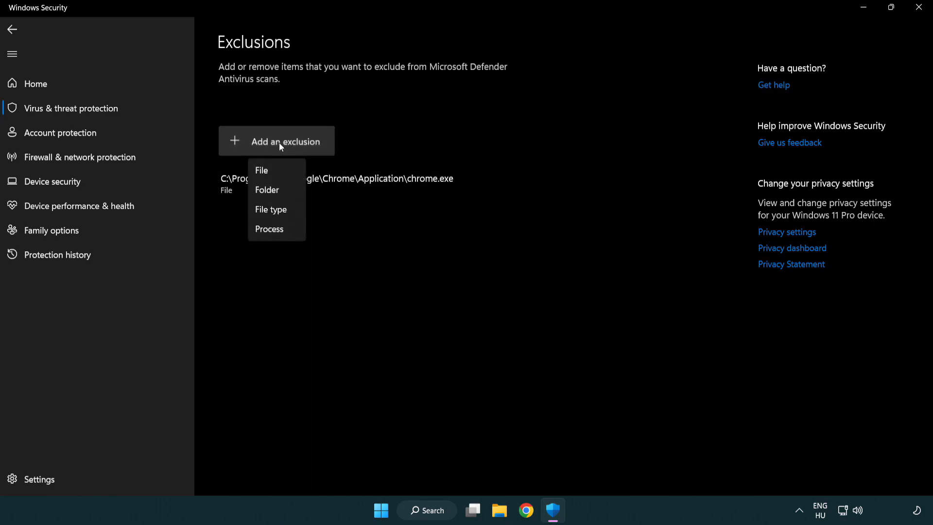
mouse_move(267, 190)
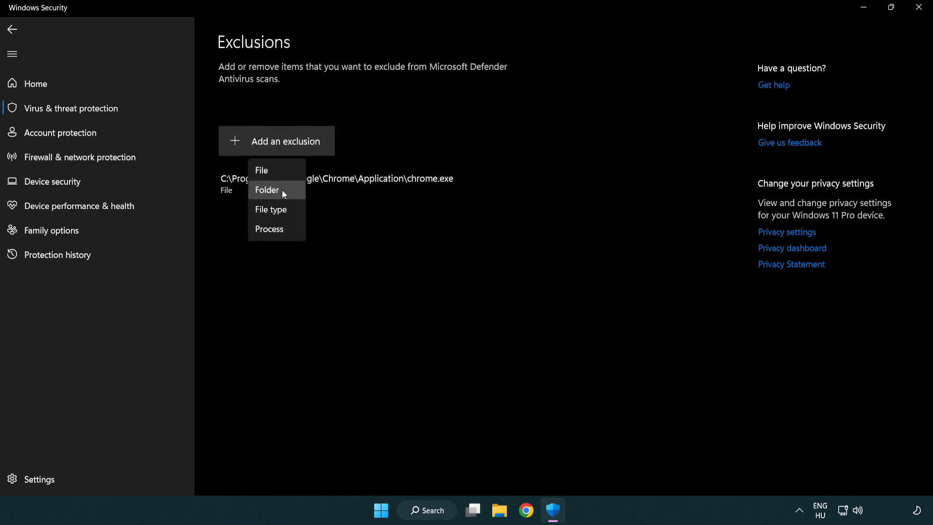
mouse_move(275, 170)
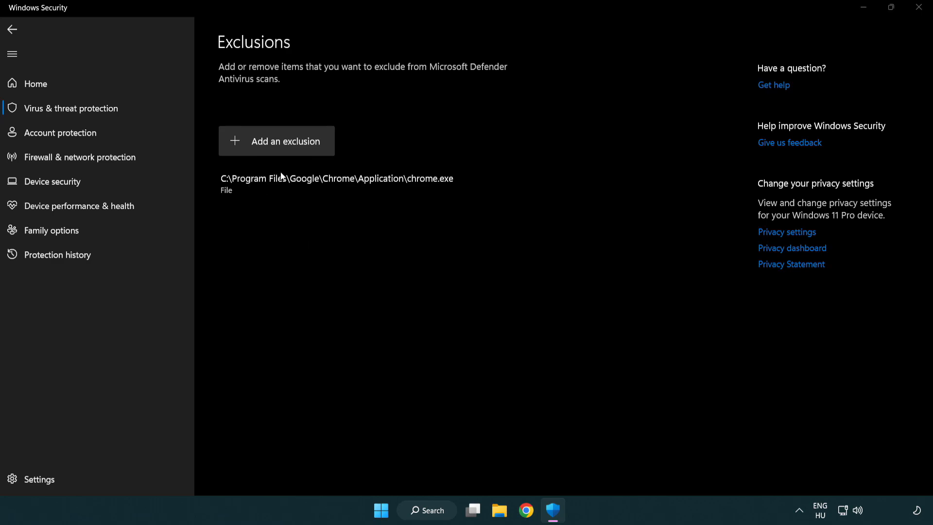
click(276, 141)
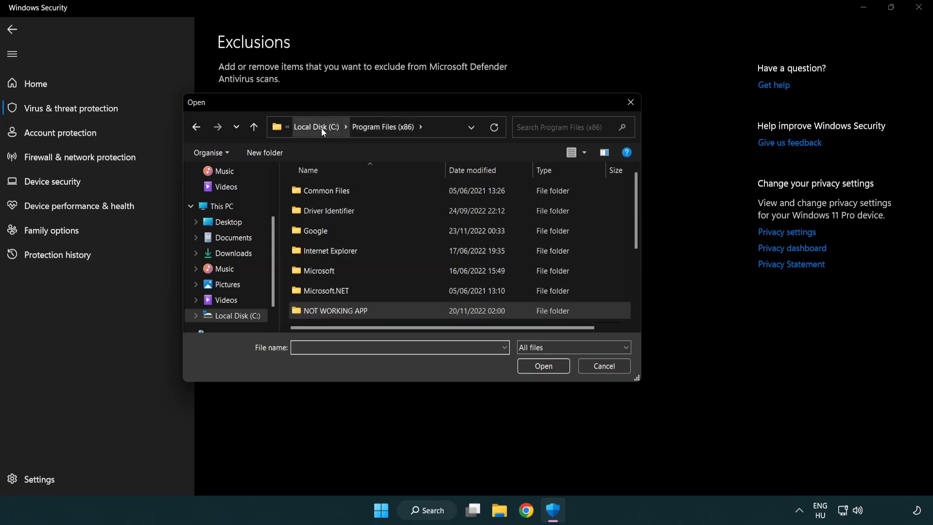
click(221, 206)
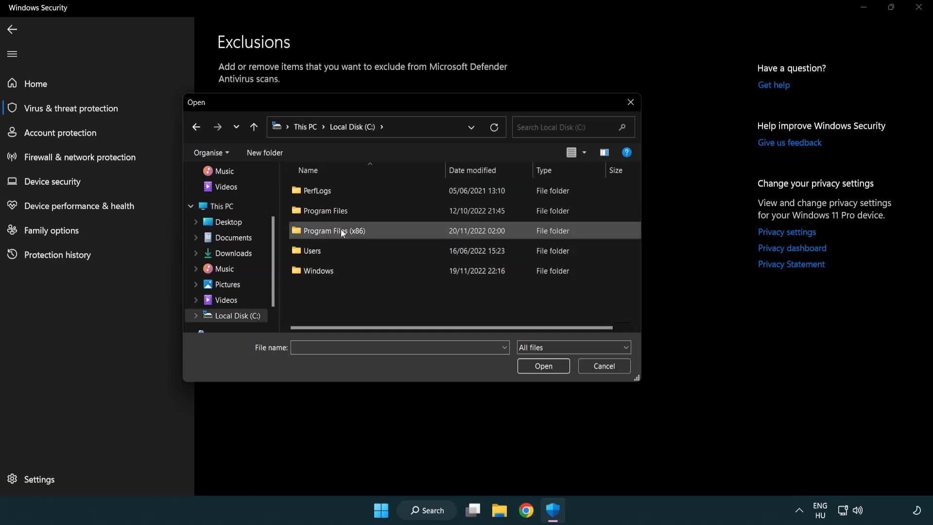
double_click(328, 230)
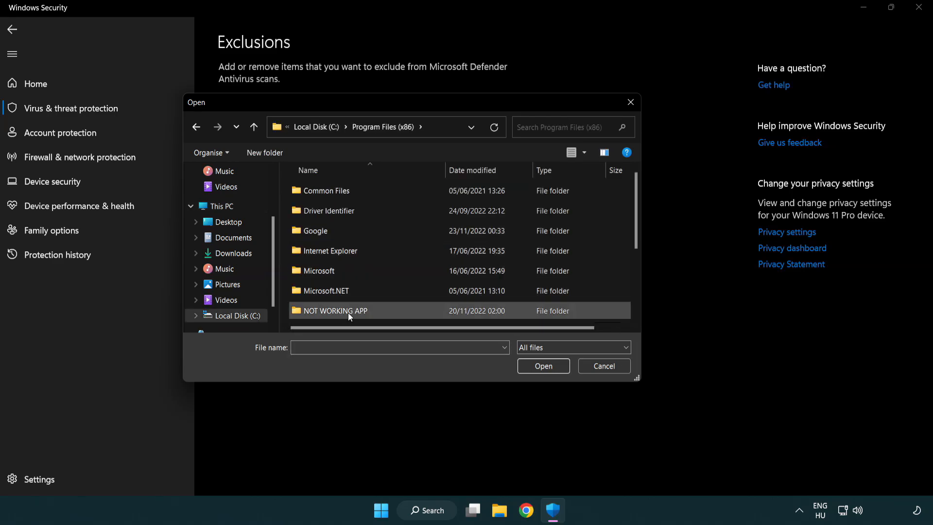
double_click(333, 310)
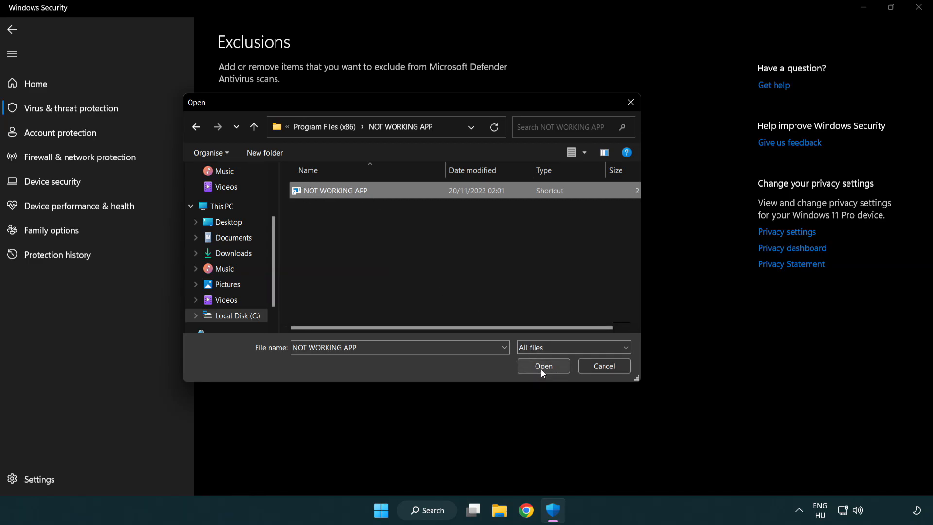
click(543, 365)
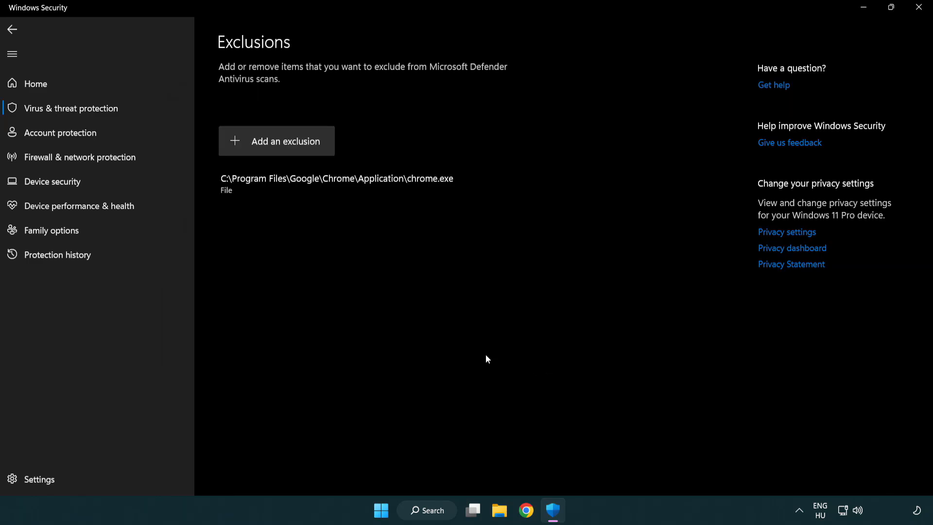
mouse_move(398, 284)
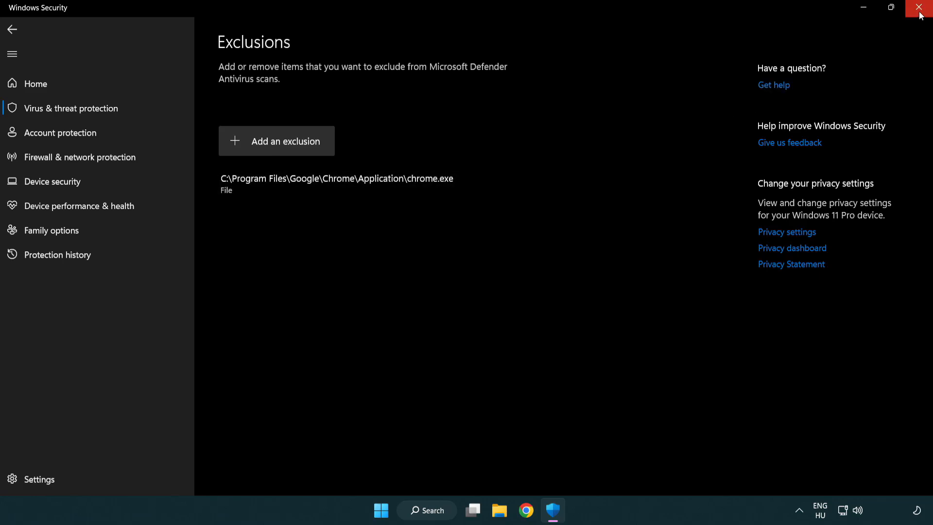
Close Windows Security and bring up the Start menu's power options to restart
click(921, 8)
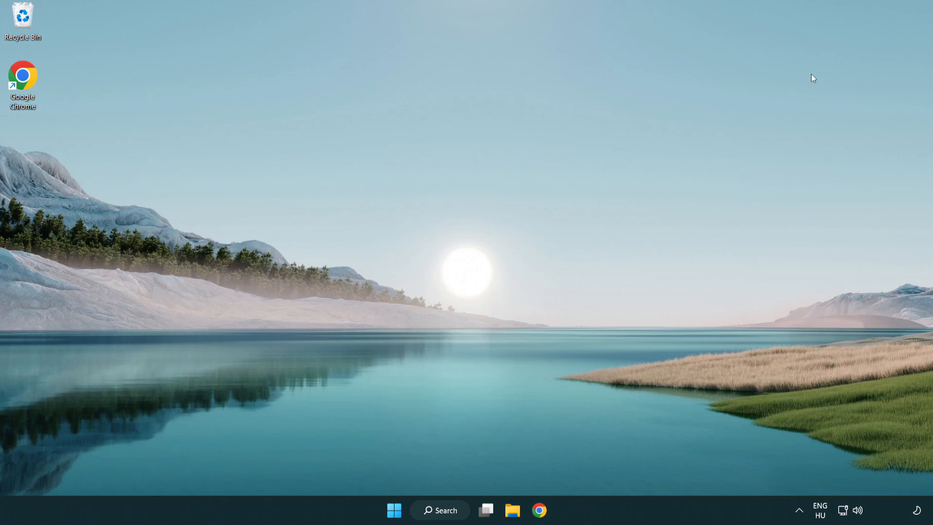
click(394, 509)
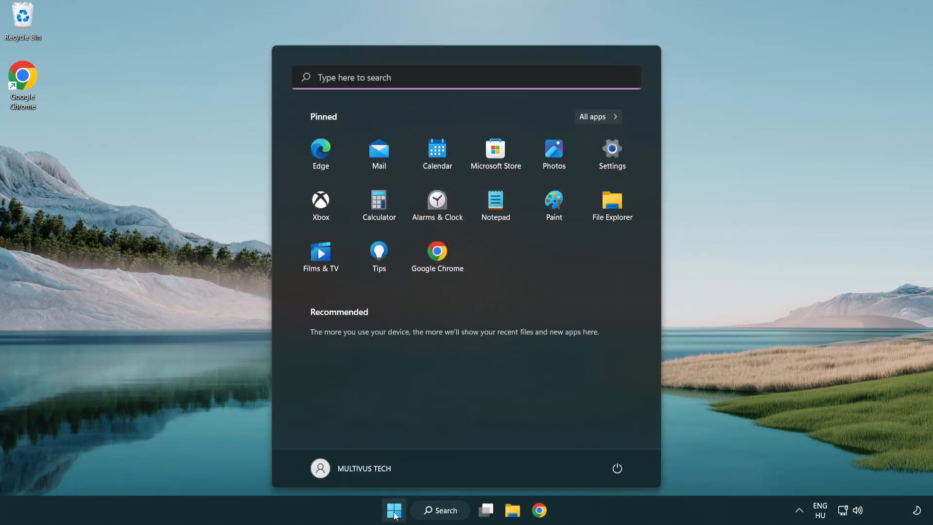
click(617, 469)
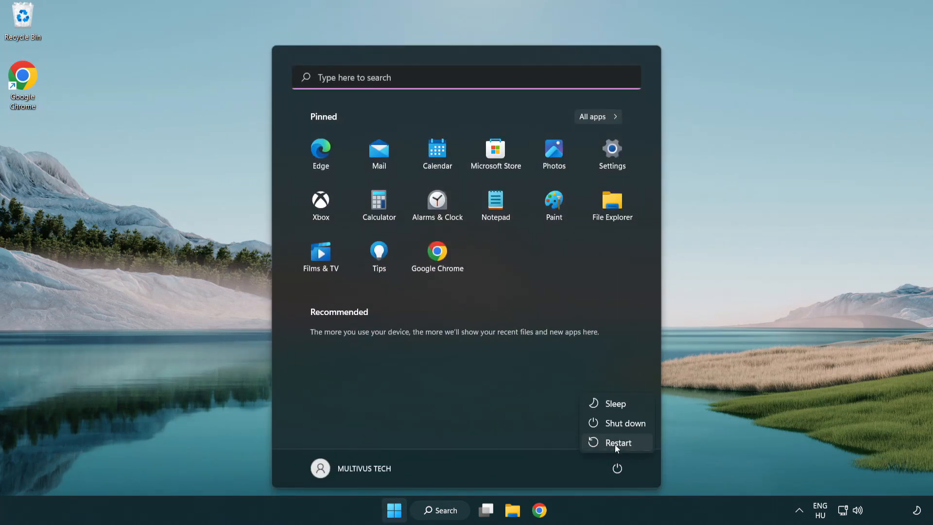